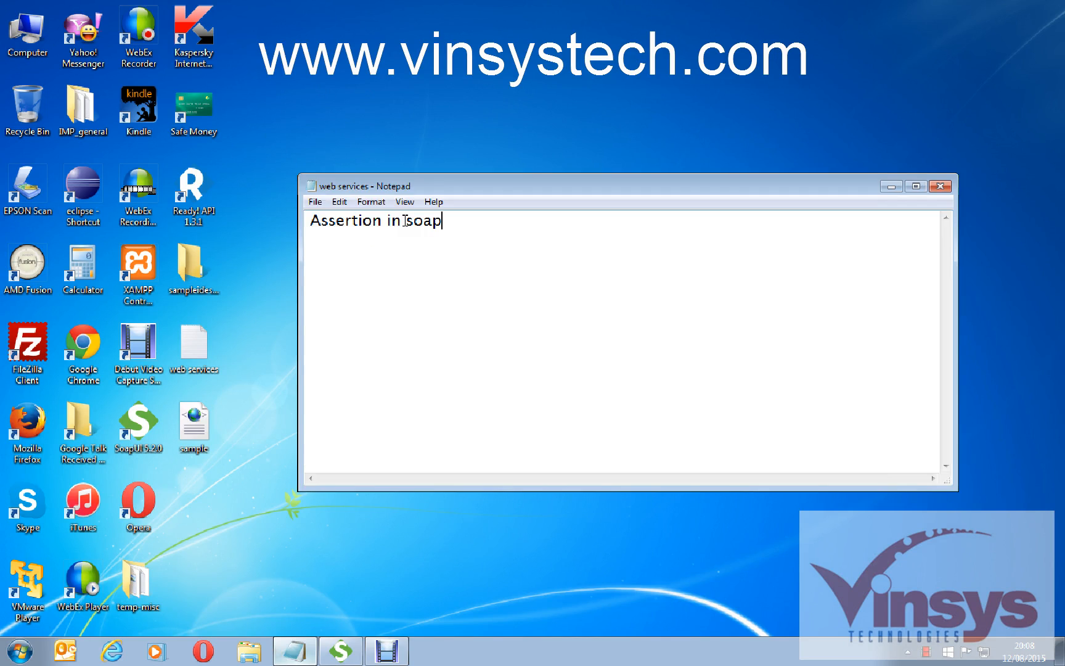
Complete the Notepad heading 'Assertion in soapui', briefly opening SoapUI's File menu
{"action": "type", "text": "ui"}
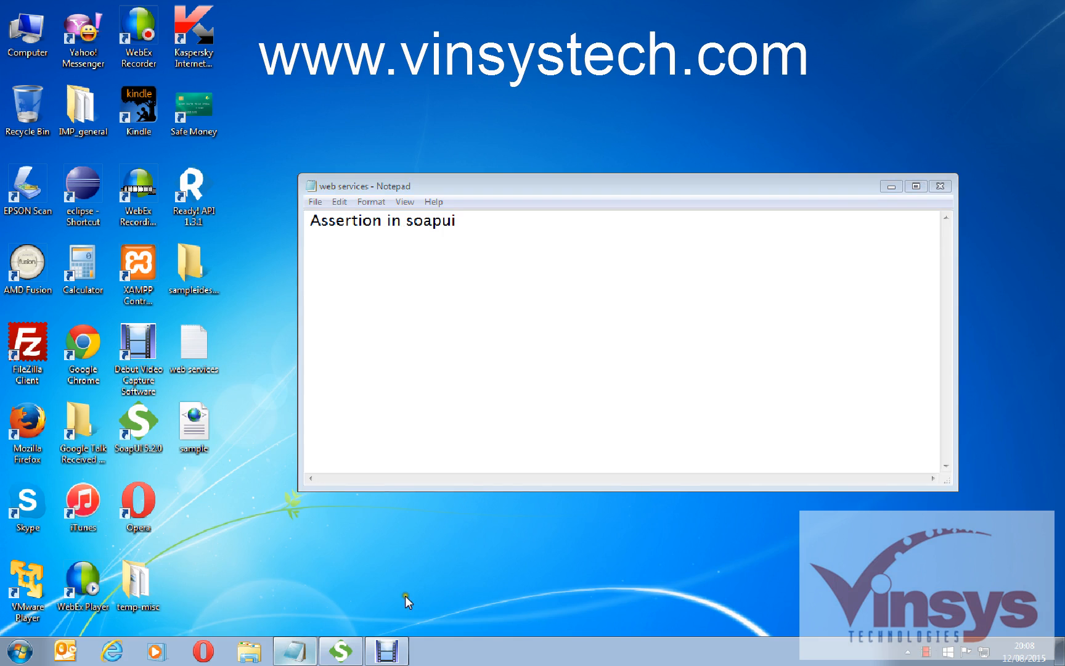
{"action": "left_click", "coordinate": [339, 651]}
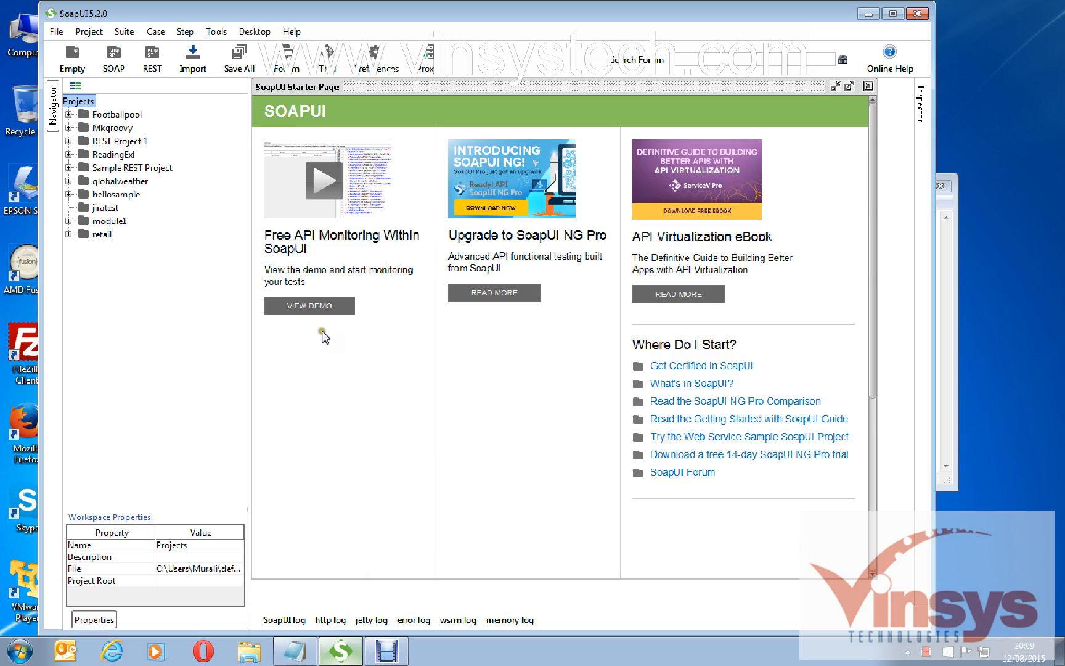
{"action": "left_click", "coordinate": [55, 31]}
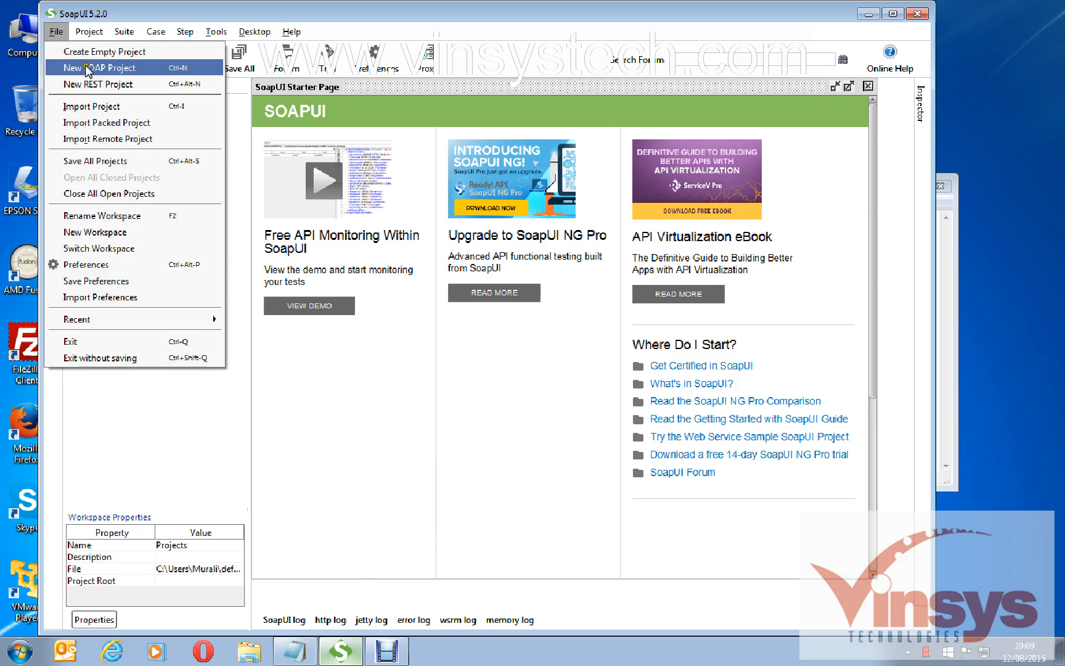
{"action": "left_click", "coordinate": [99, 67]}
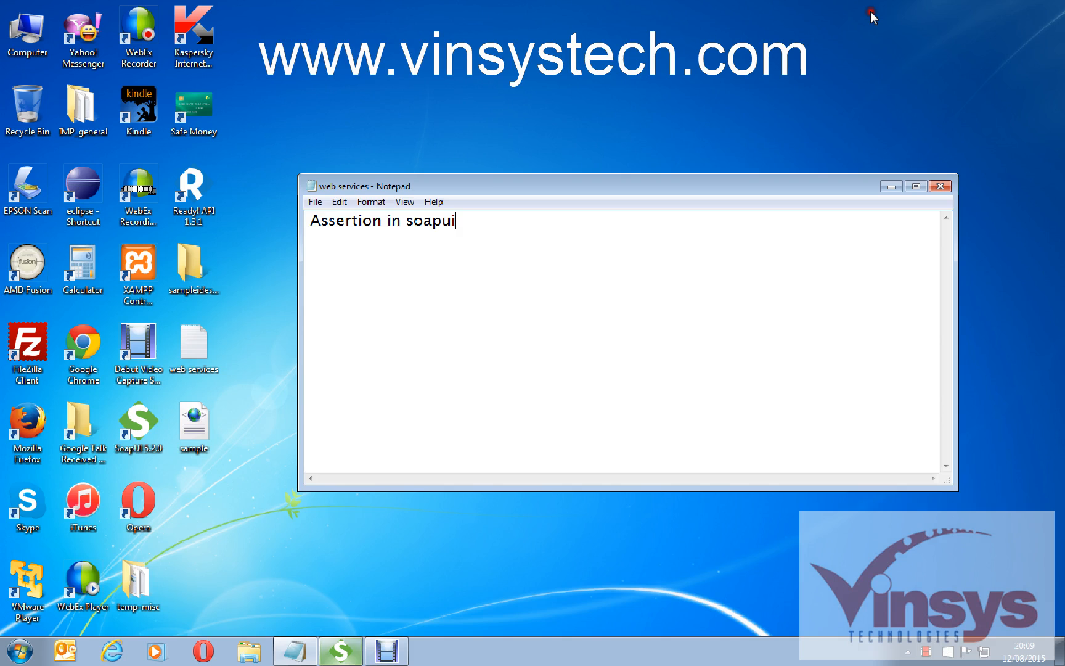
Search Google for a free football WSDL and open the Football Pool WSDL document
{"action": "left_click", "coordinate": [111, 651]}
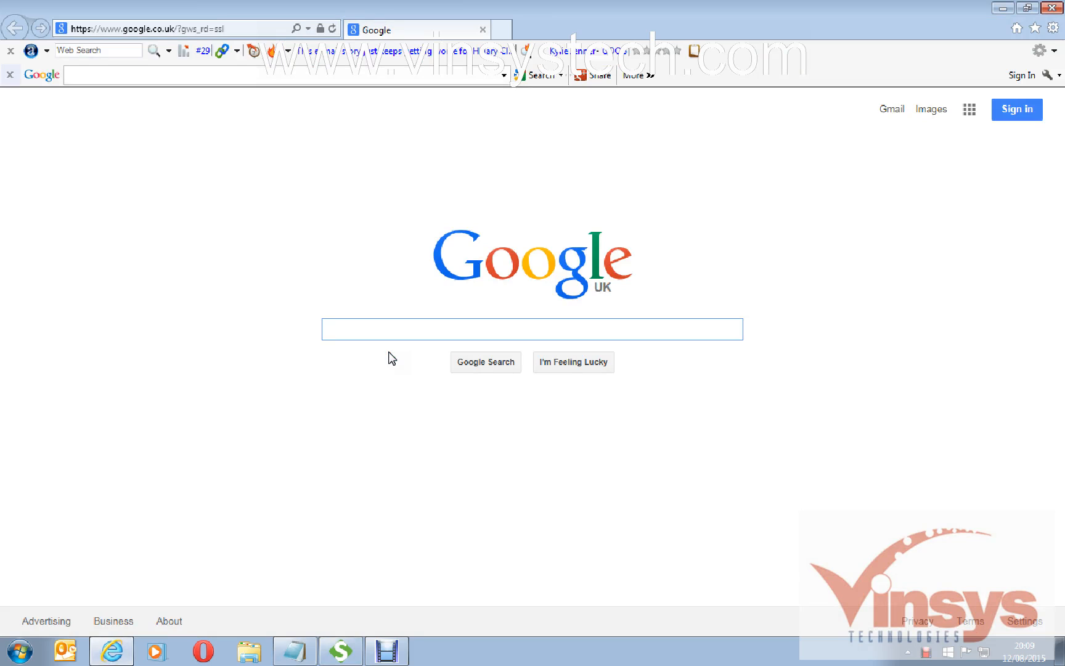
{"action": "type", "text": "football free wsdl"}
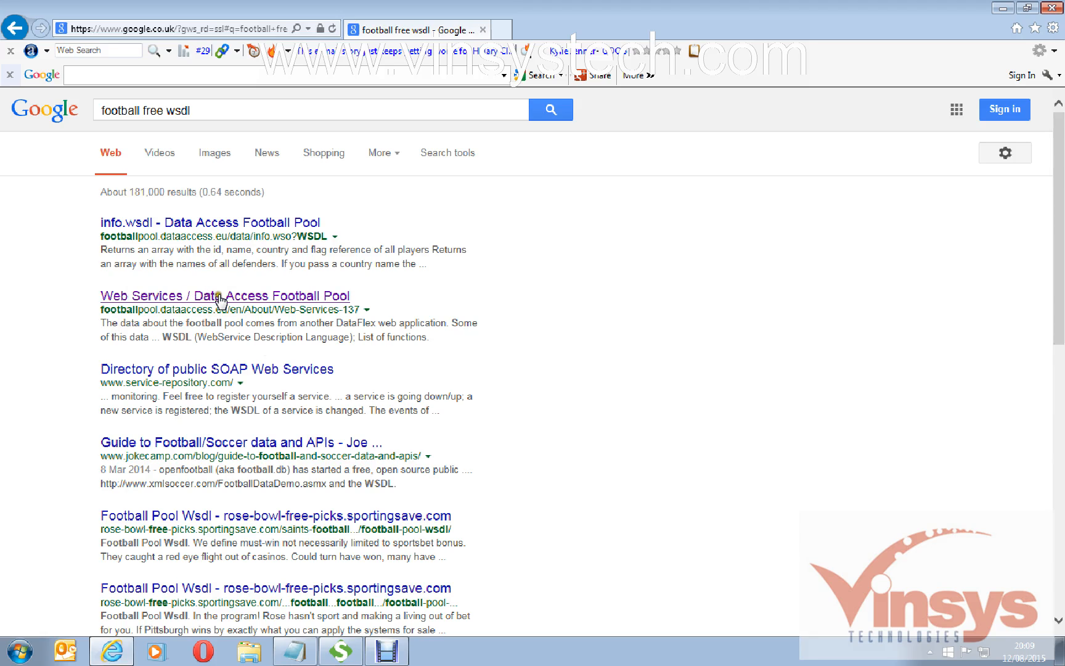
{"action": "left_click", "coordinate": [224, 295]}
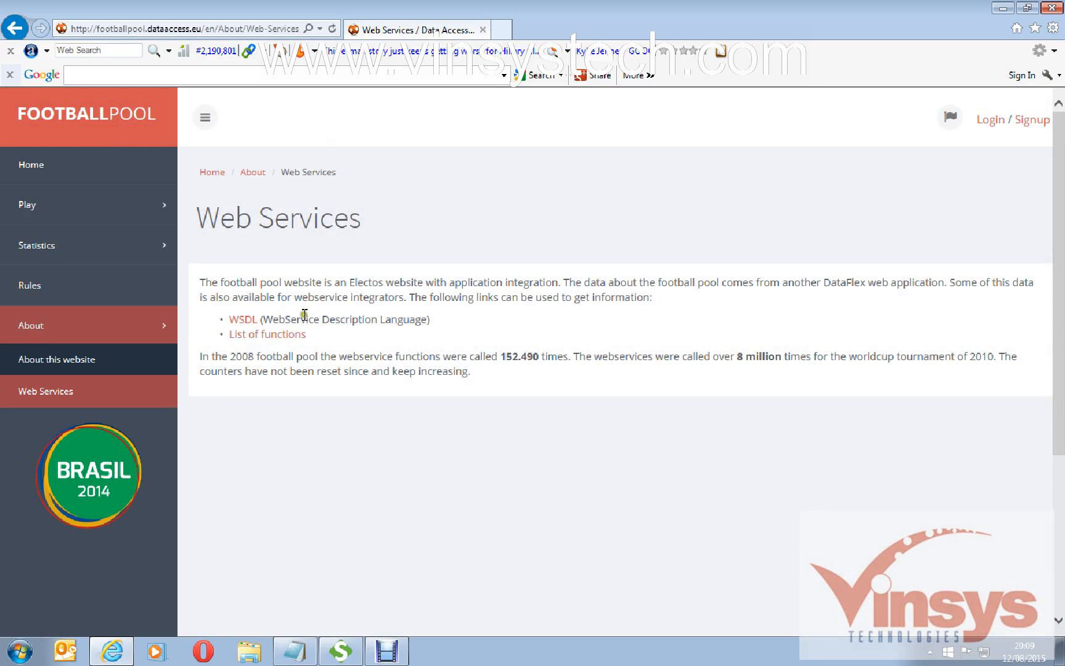
{"action": "left_click", "coordinate": [243, 319]}
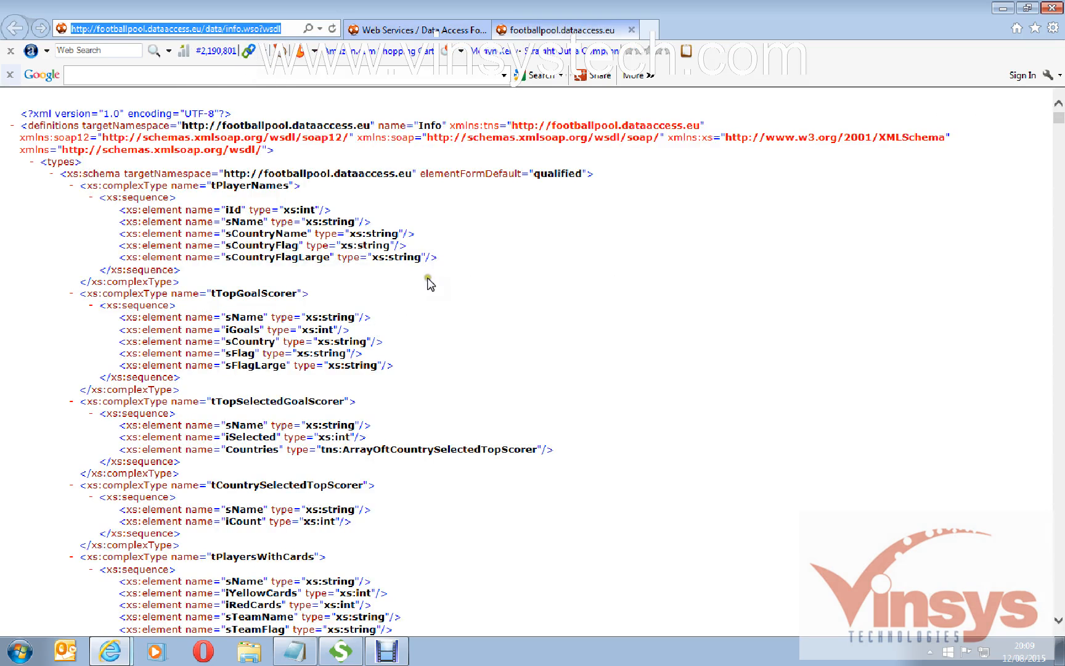
{"action": "mouse_move", "coordinate": [428, 279]}
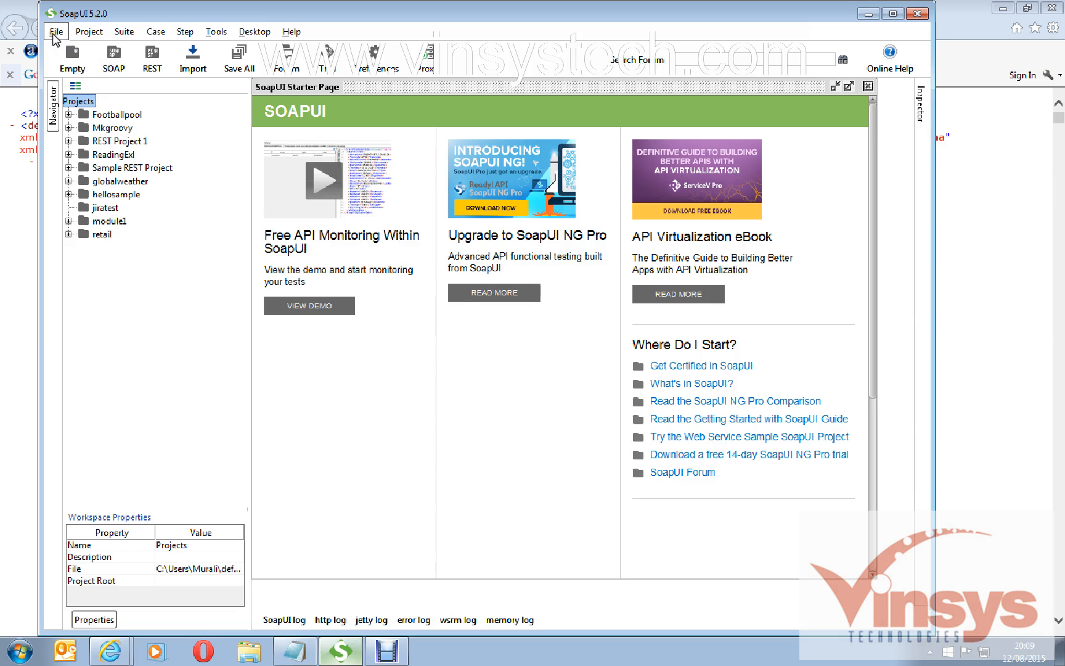
{"action": "left_click", "coordinate": [56, 31]}
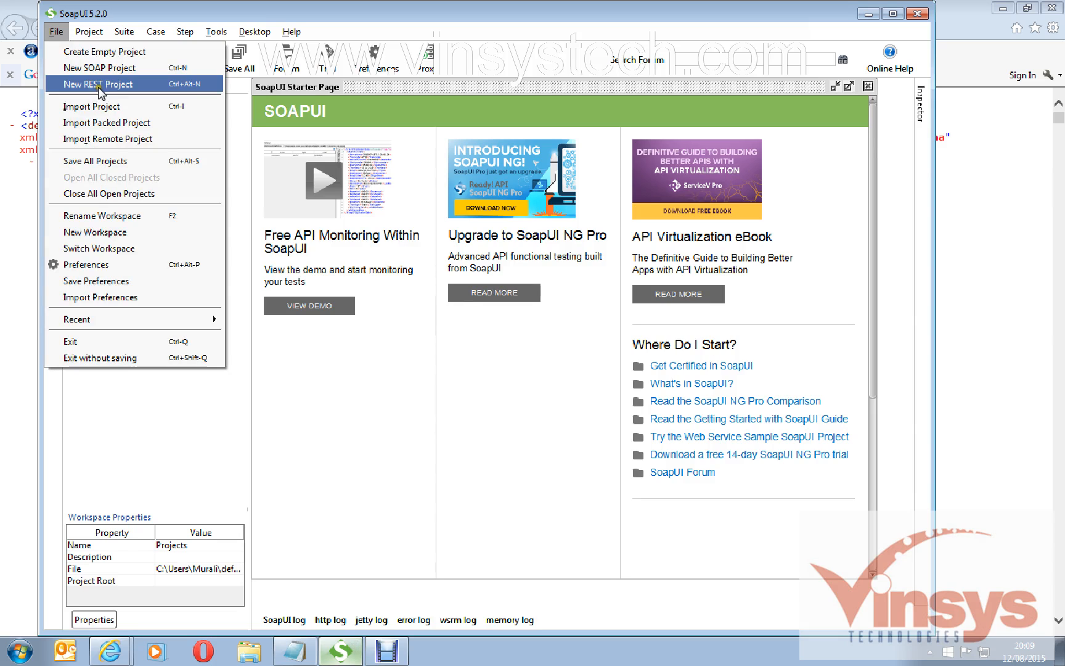
{"action": "left_click", "coordinate": [105, 67]}
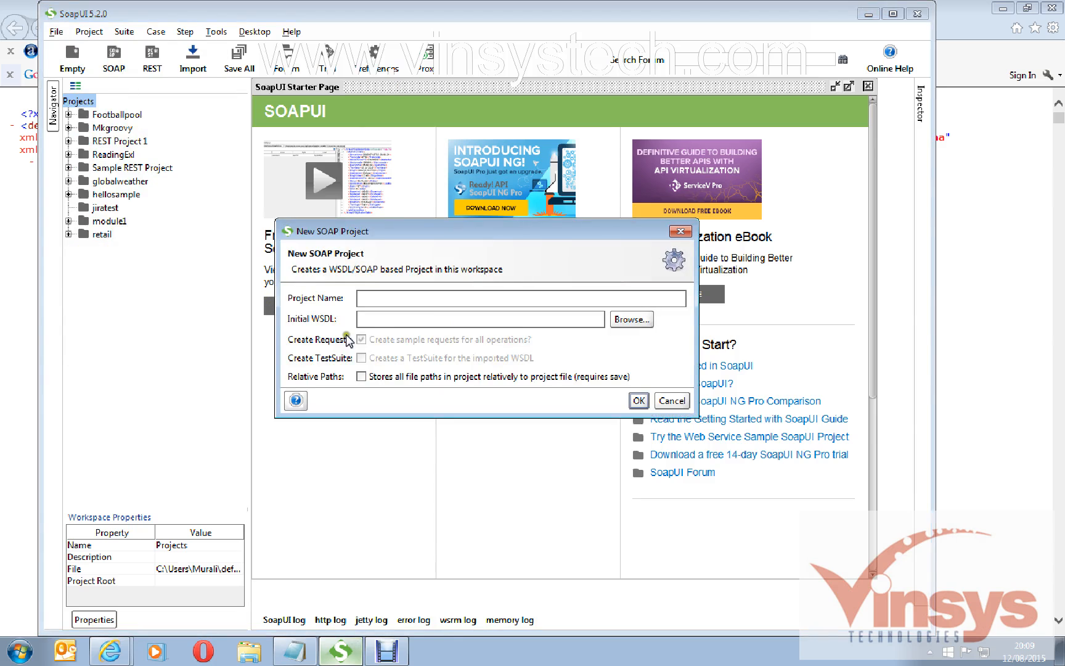
{"action": "type", "text": "http://footballpool.dataaccess.eu/data/info.wso?wsdl"}
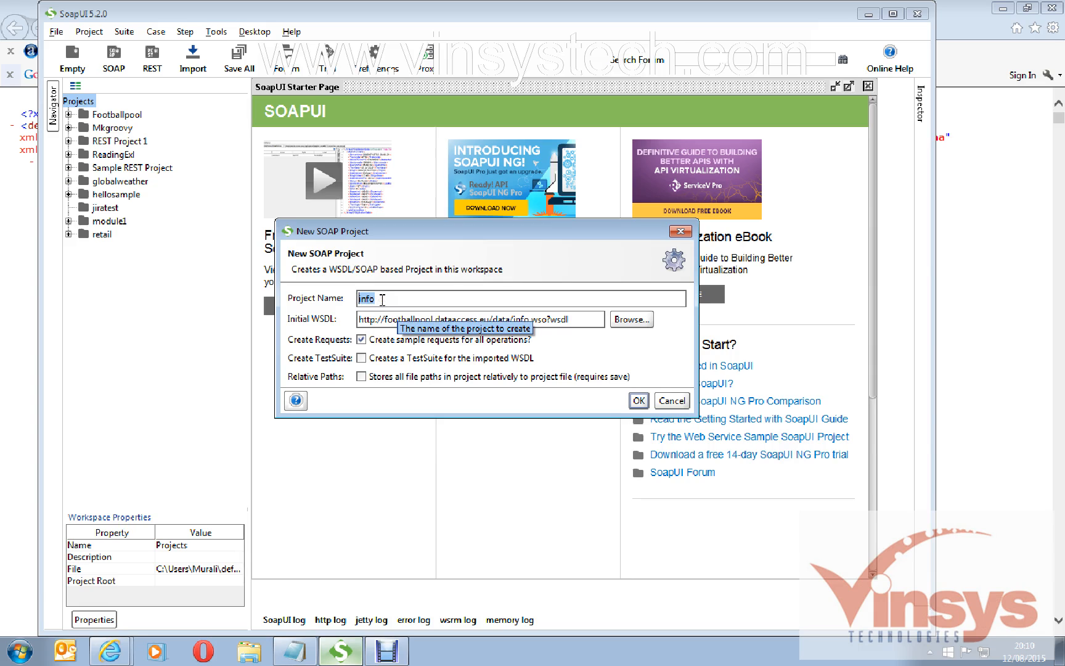
{"action": "type", "text": "FootballP"}
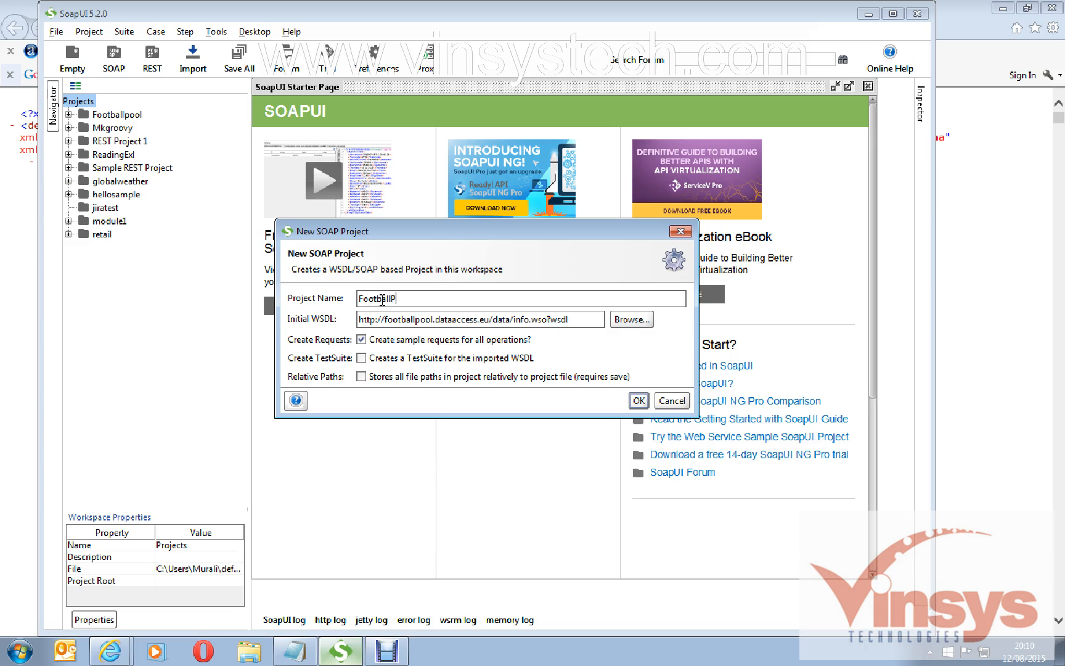
{"action": "type", "text": "ool"}
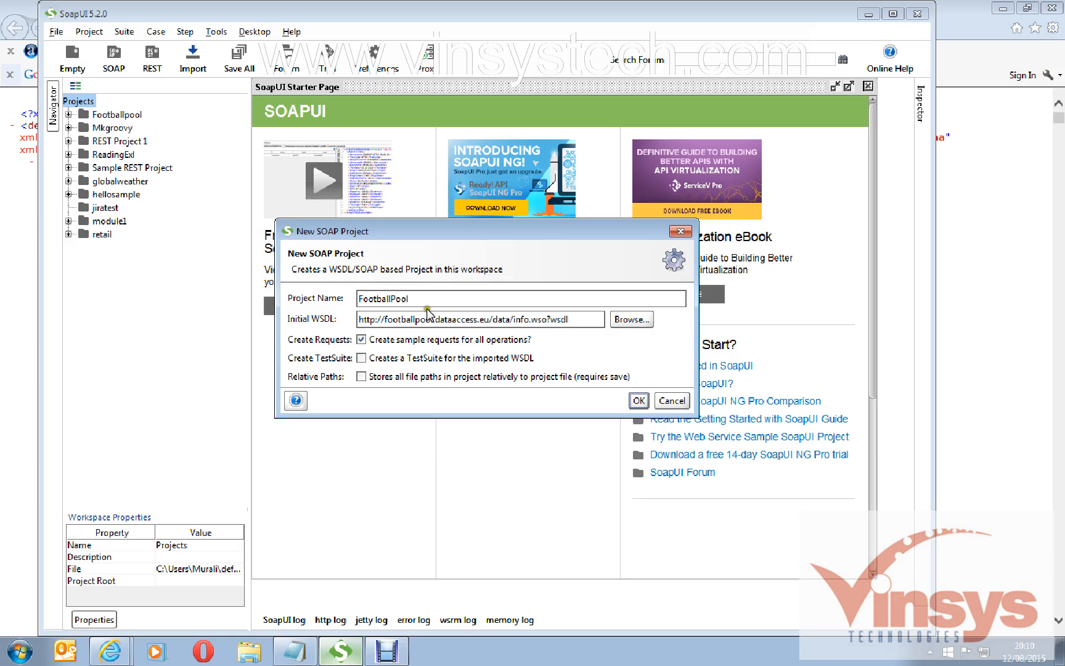
{"action": "left_click", "coordinate": [523, 298]}
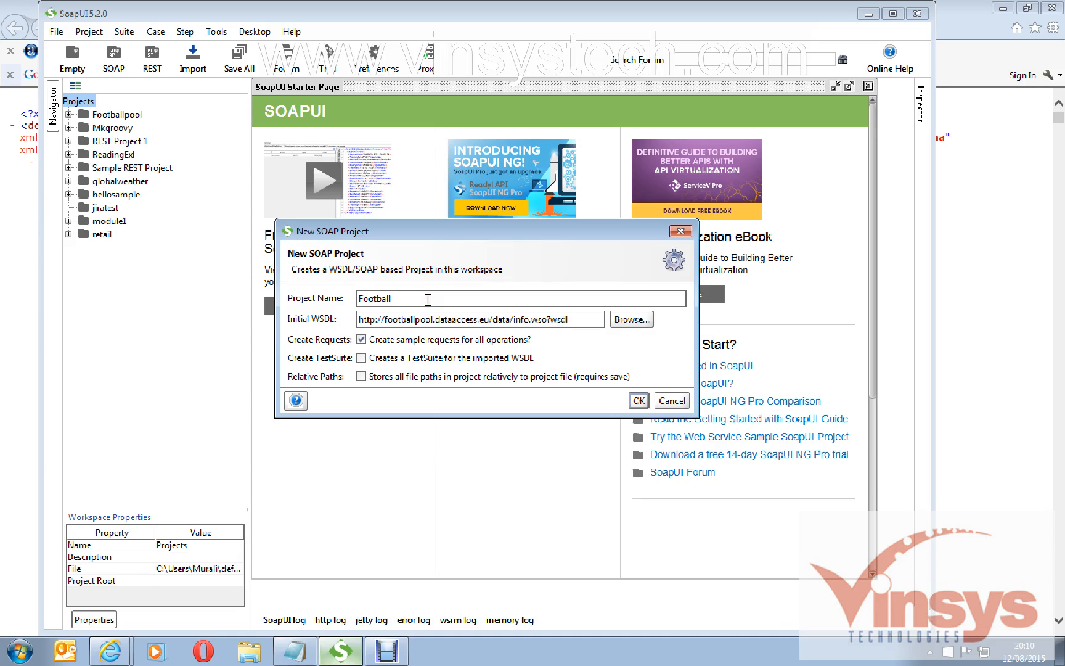
{"action": "type", "text": "matches"}
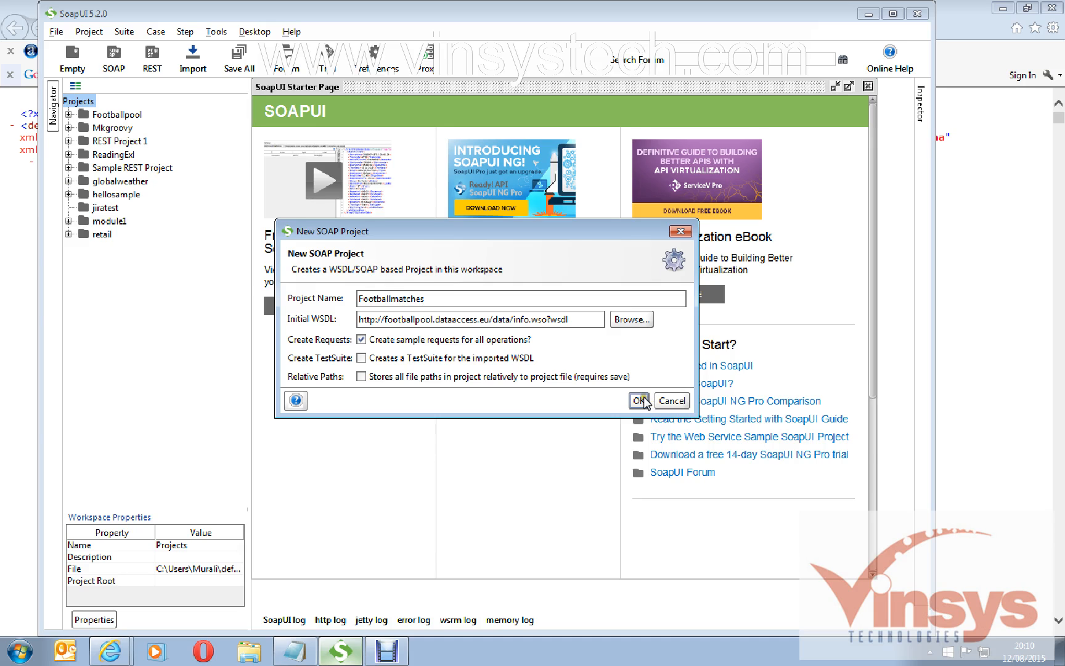
{"action": "left_click", "coordinate": [637, 401]}
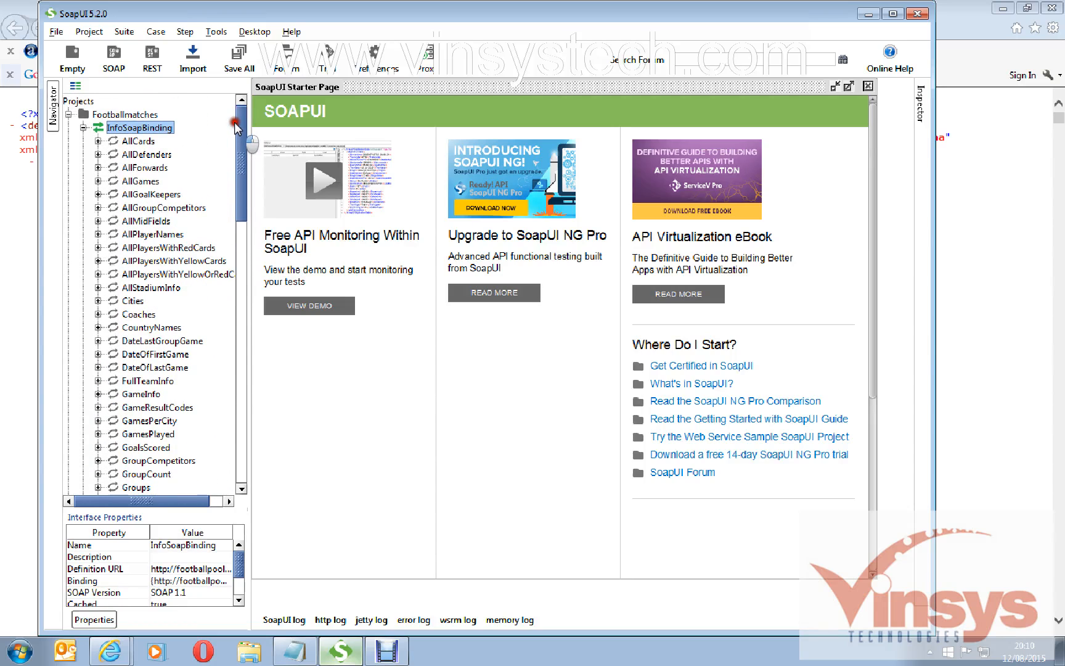
{"action": "mouse_move", "coordinate": [251, 128]}
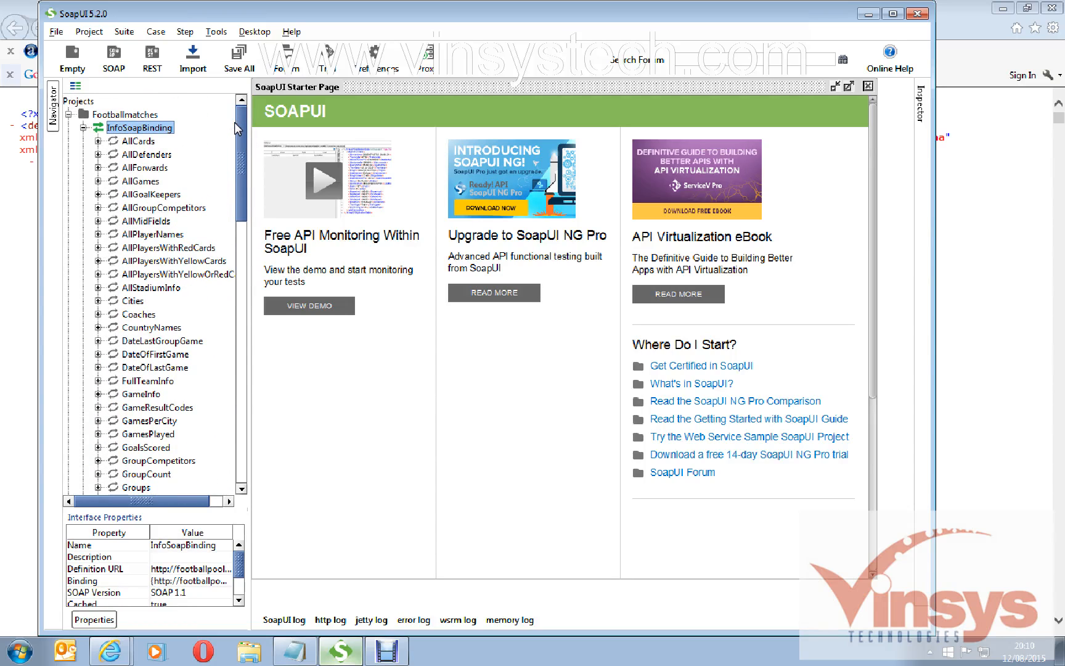
Submit AllGames Request 1 to get the match list, then collapse AllGames
{"action": "left_click", "coordinate": [140, 181]}
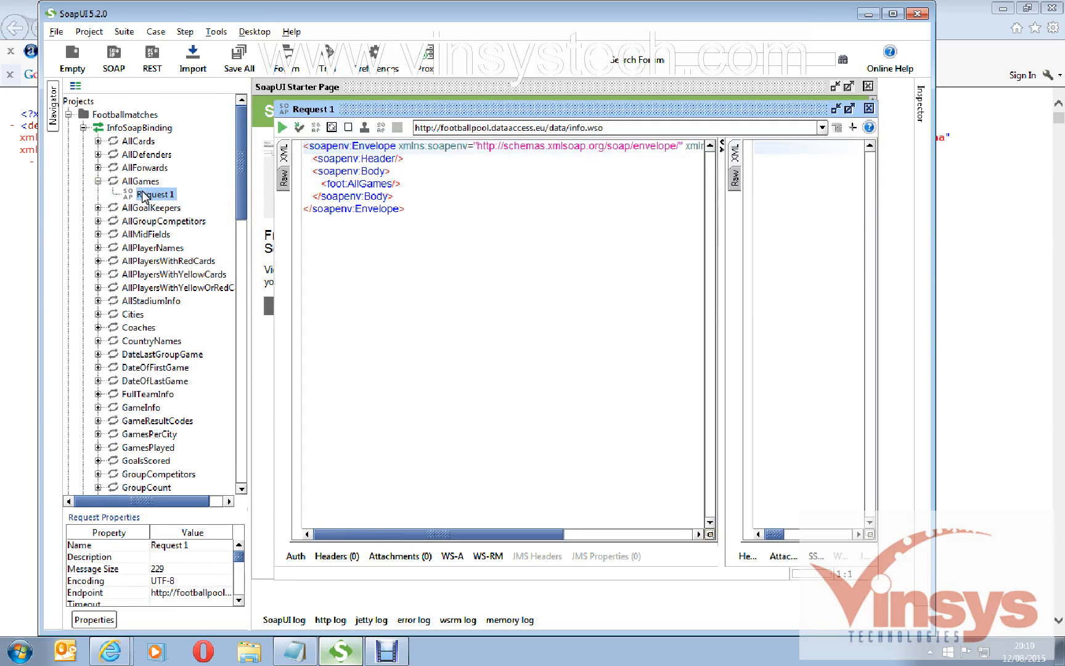
{"action": "left_click", "coordinate": [281, 127]}
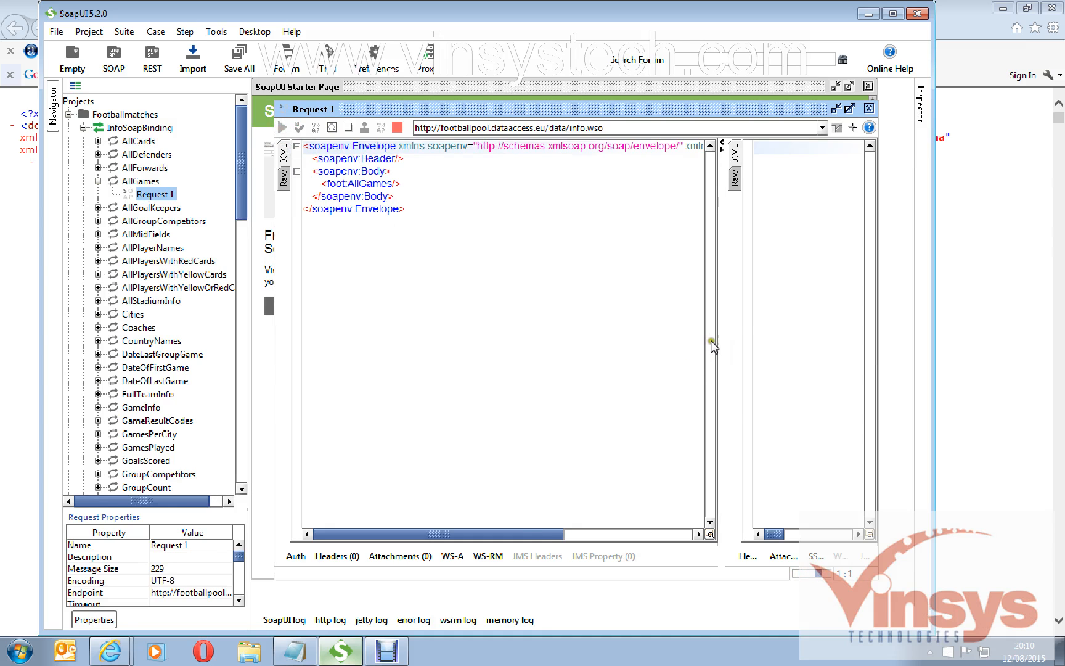
{"action": "left_click", "coordinate": [281, 127]}
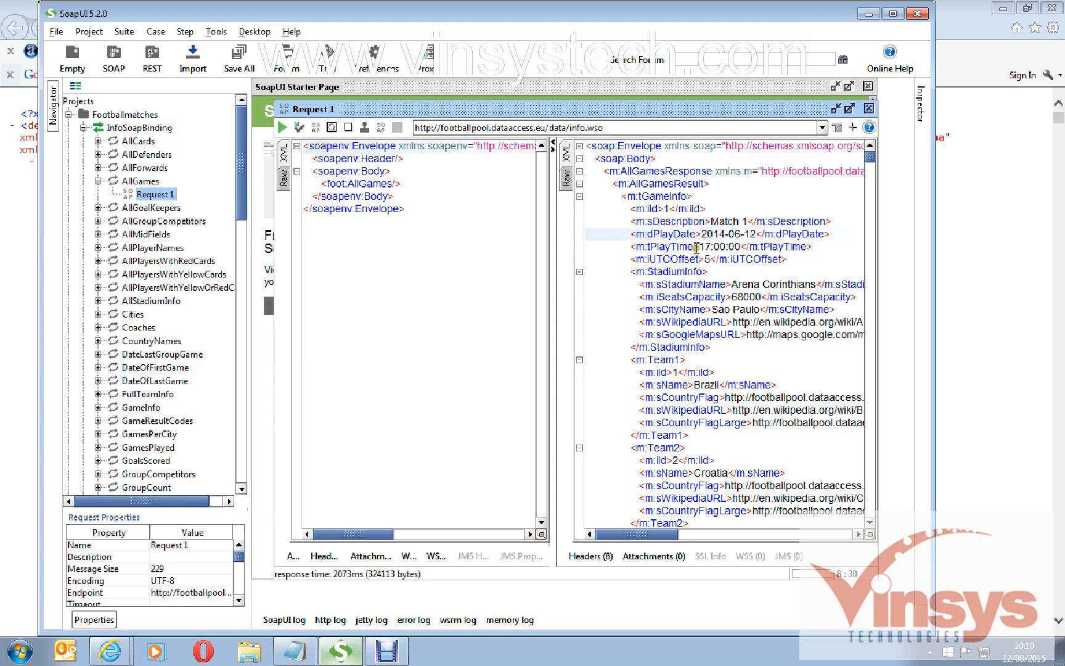
{"action": "mouse_move", "coordinate": [664, 219]}
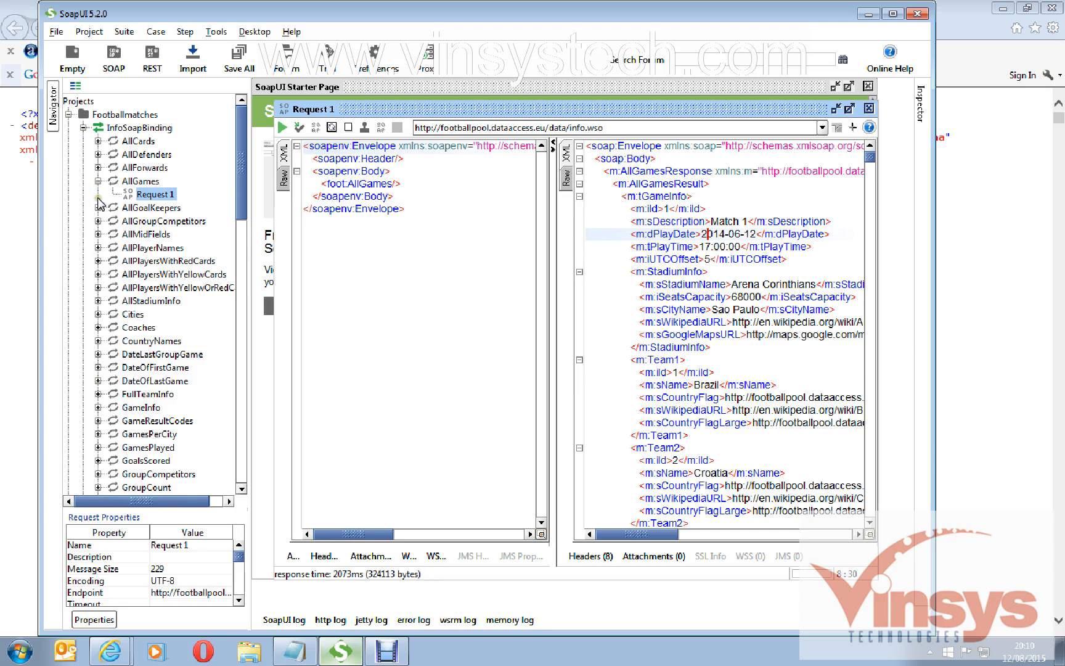
{"action": "left_click", "coordinate": [141, 181]}
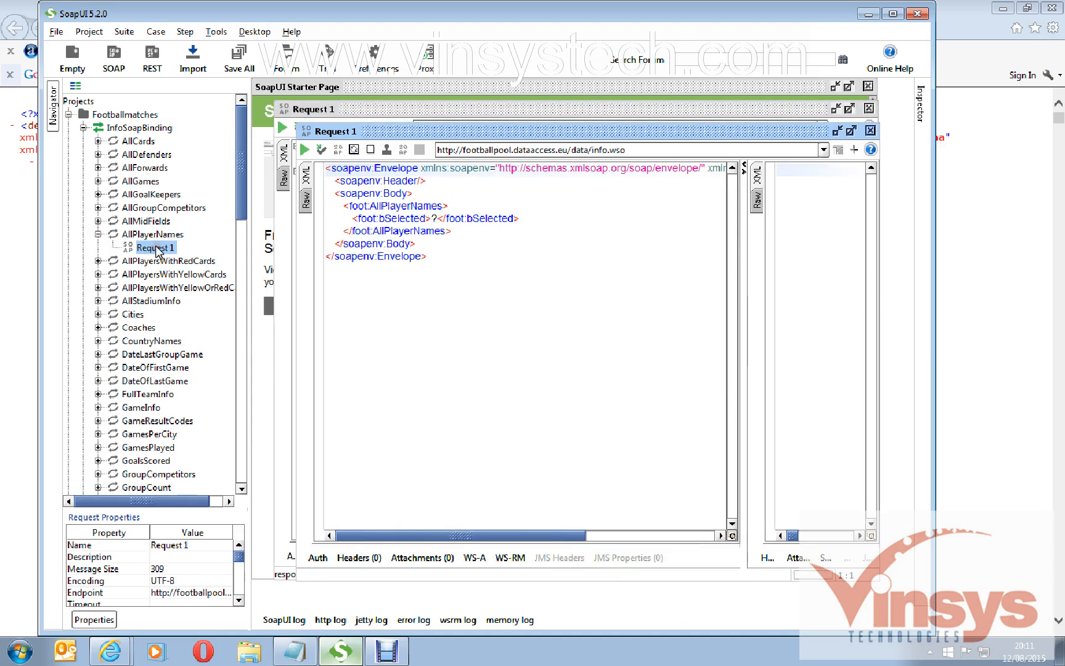
Run the AllPlayerNames request and select player Abate and id 578 in the response
{"action": "left_click", "coordinate": [305, 148]}
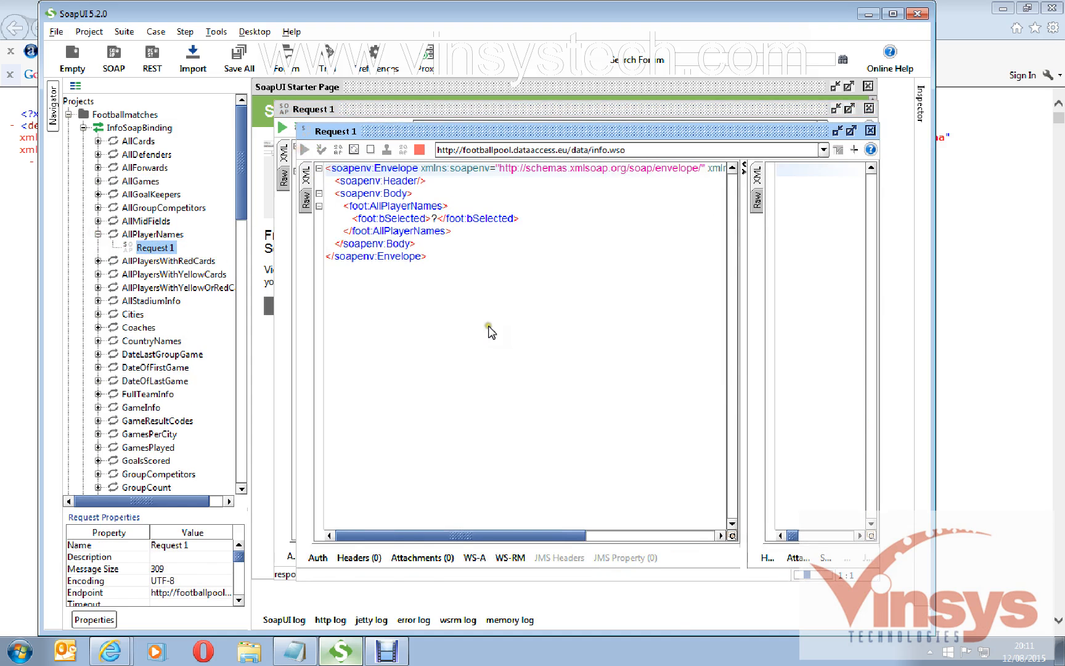
{"action": "left_click", "coordinate": [304, 148]}
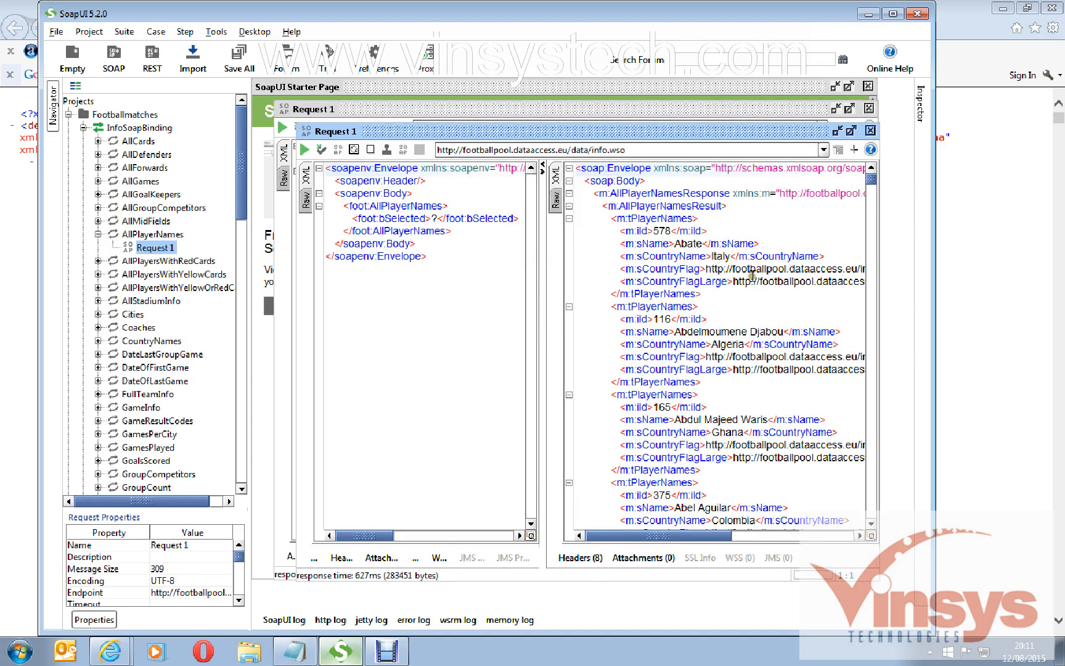
{"action": "mouse_move", "coordinate": [518, 289]}
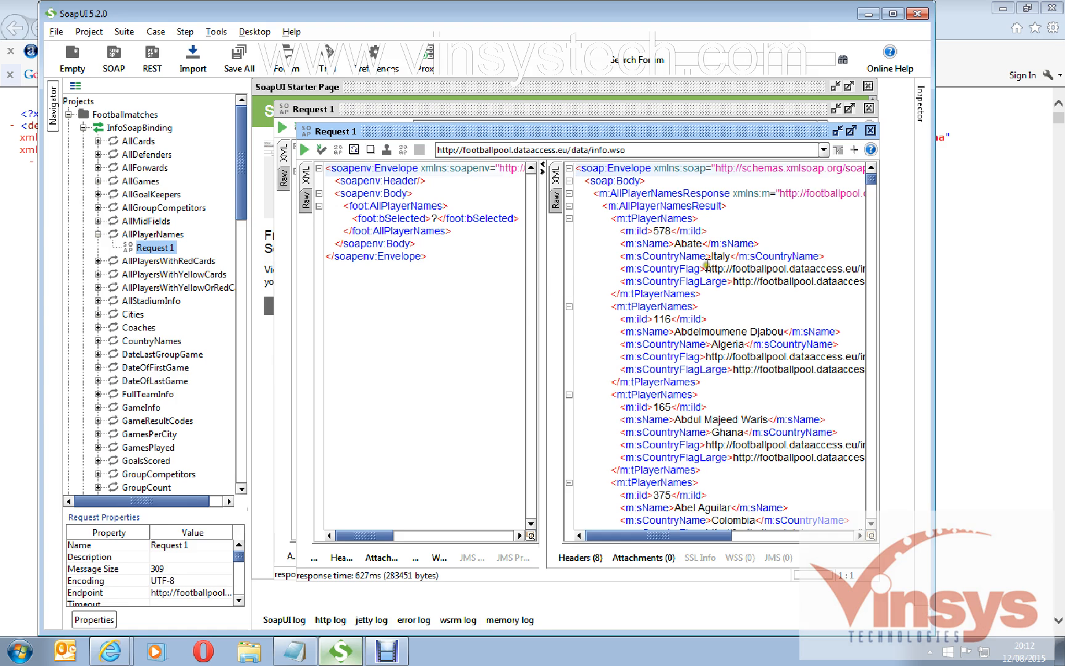
{"action": "double_click", "coordinate": [688, 243]}
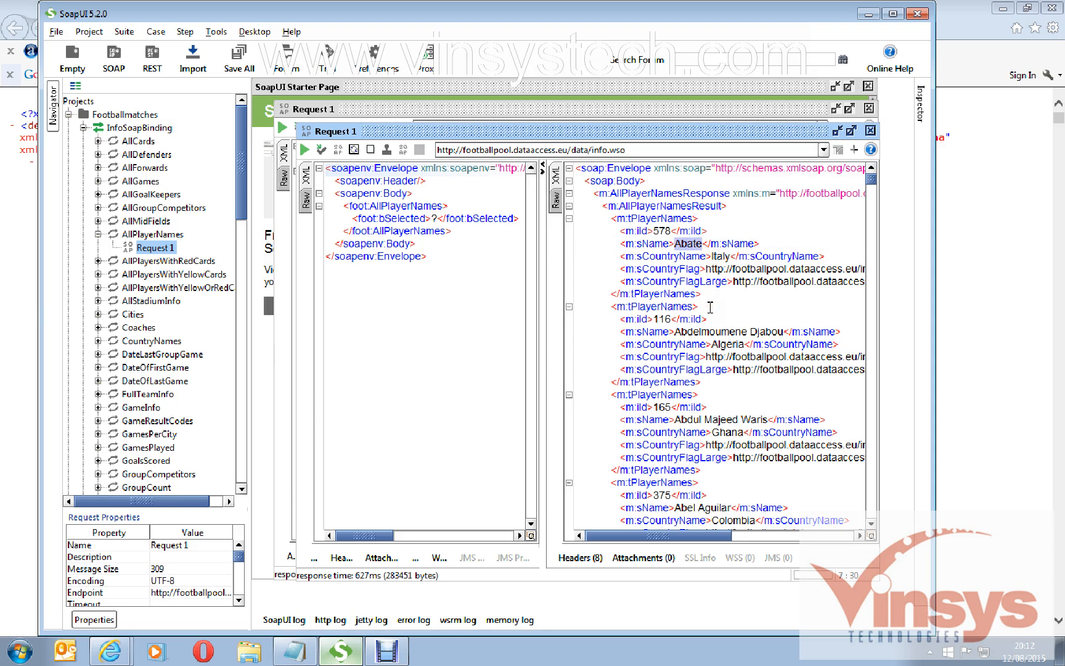
{"action": "double_click", "coordinate": [683, 244]}
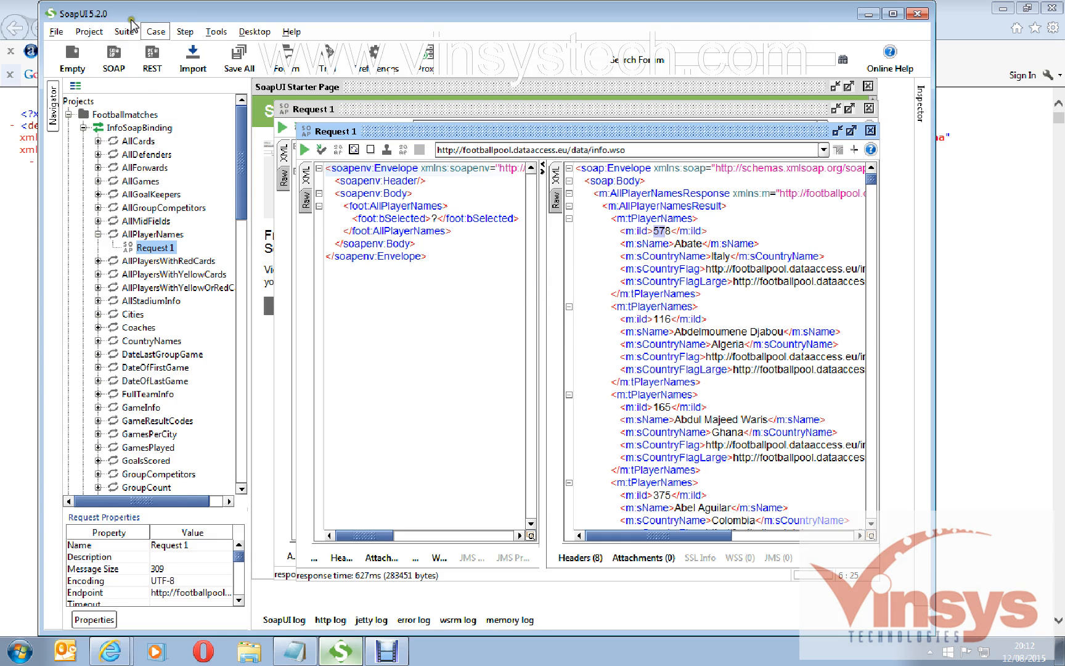
{"action": "mouse_move", "coordinate": [492, 116]}
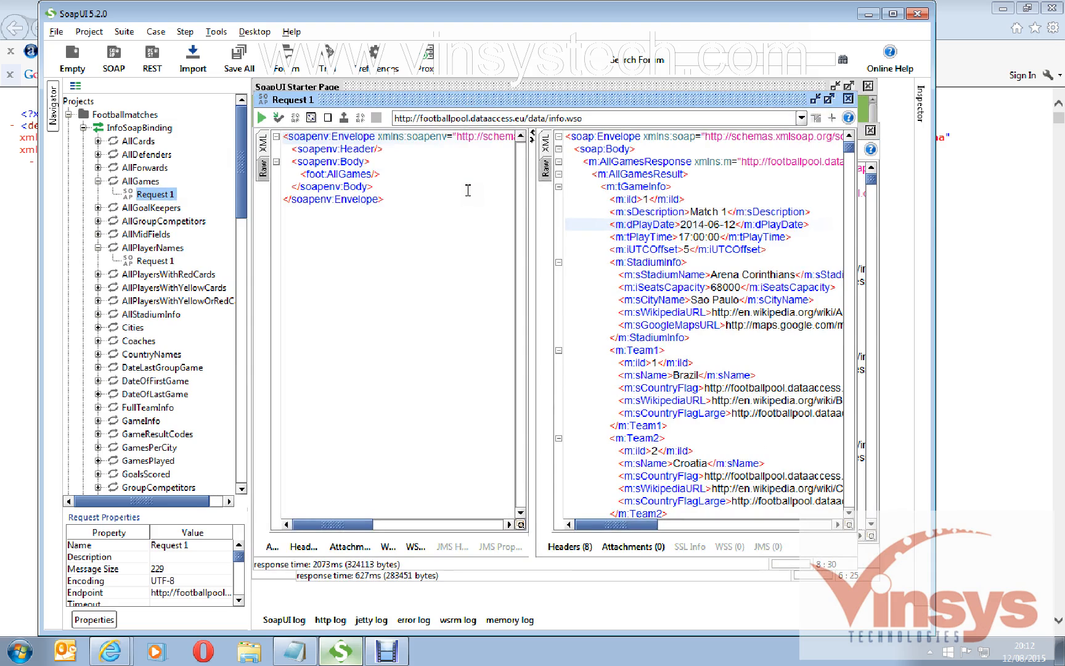
{"action": "mouse_move", "coordinate": [452, 191]}
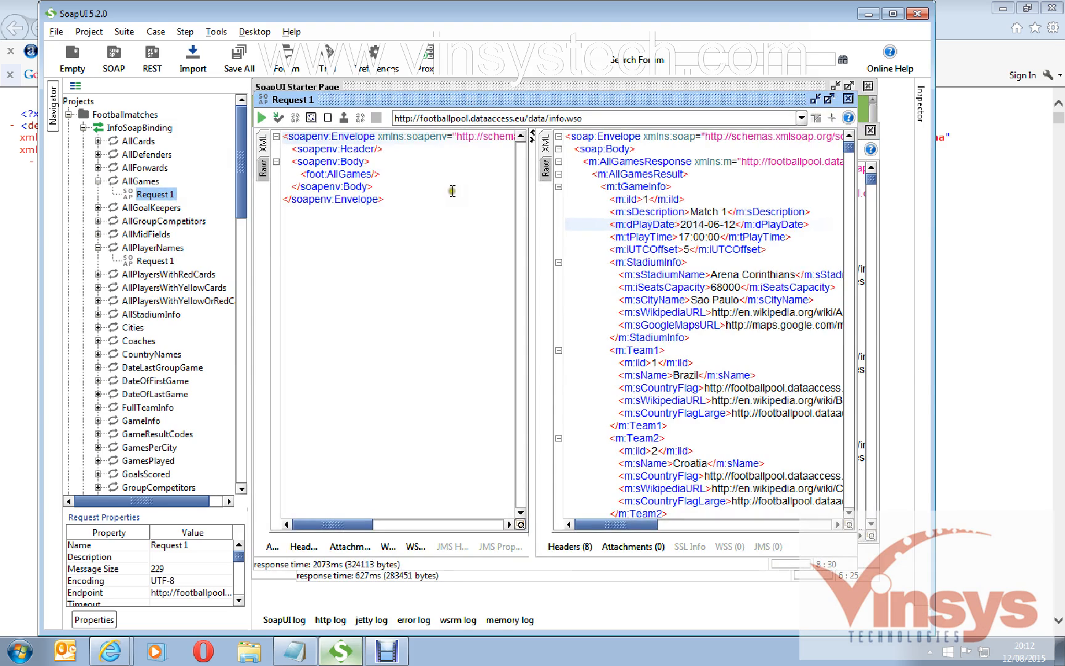
{"action": "mouse_move", "coordinate": [279, 117]}
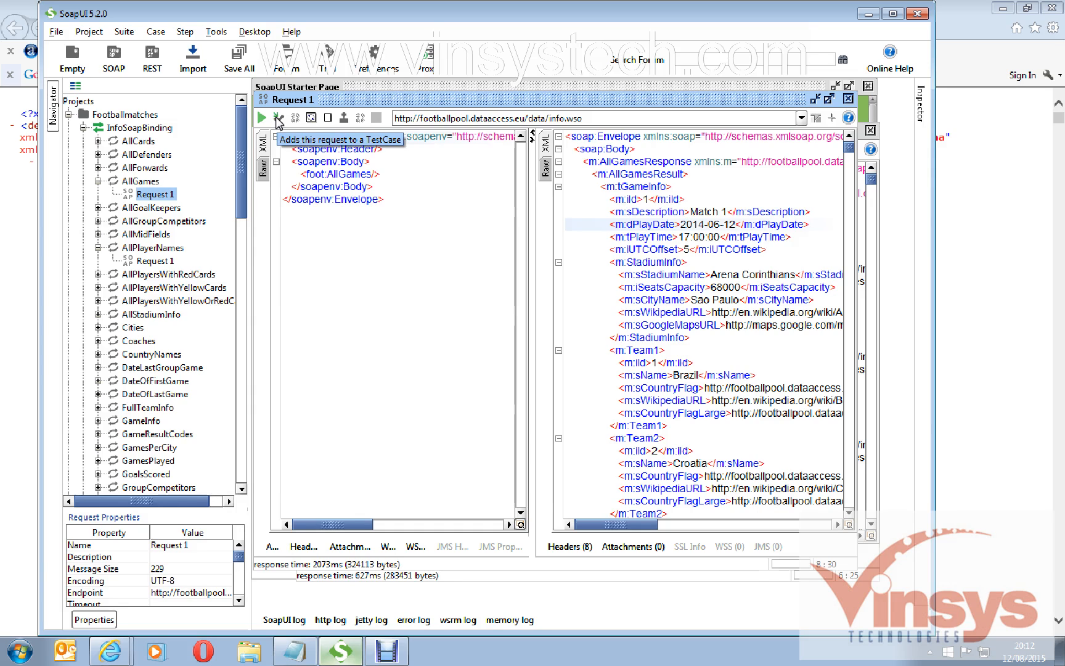
Add the AllGames request to a test case in a new PlayerNames test suite
{"action": "left_click", "coordinate": [278, 118]}
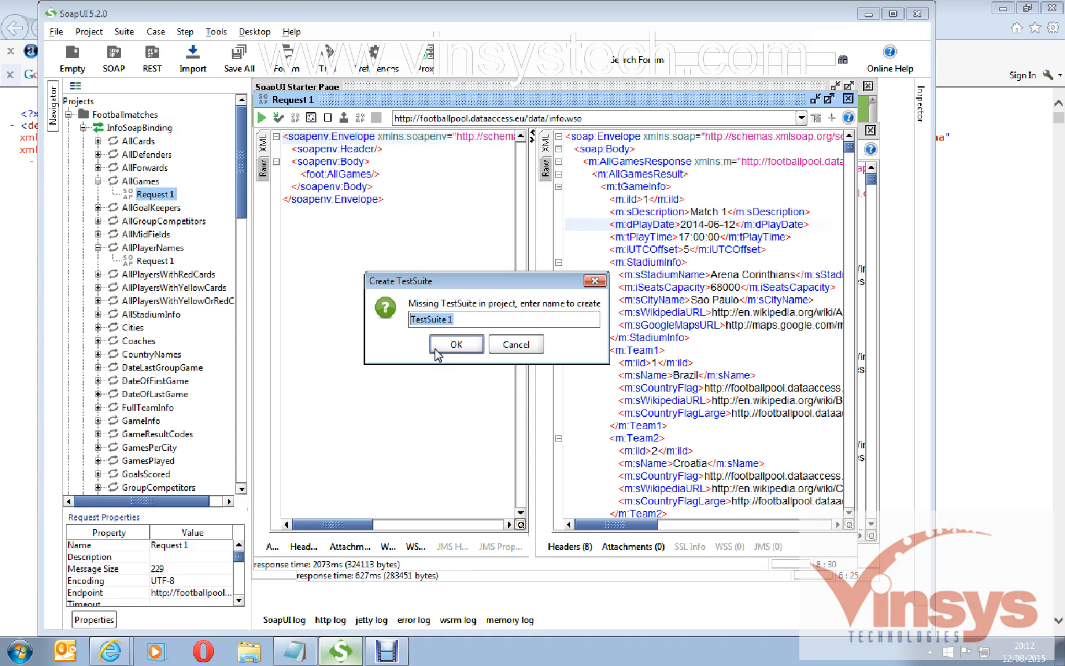
{"action": "type", "text": "Cus"}
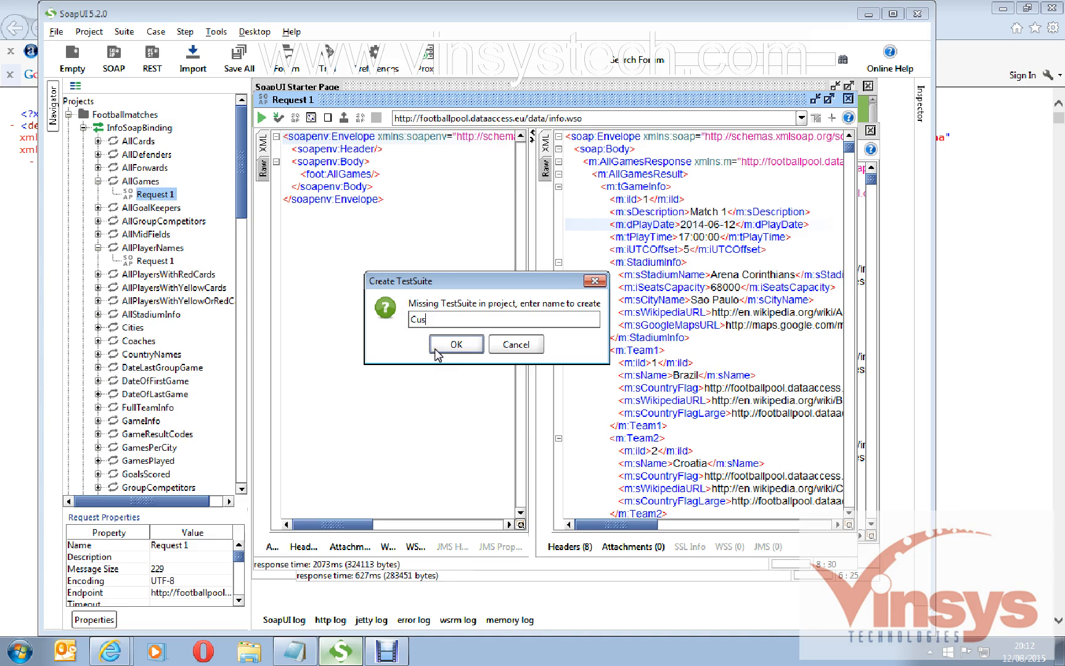
{"action": "type", "text": "o"}
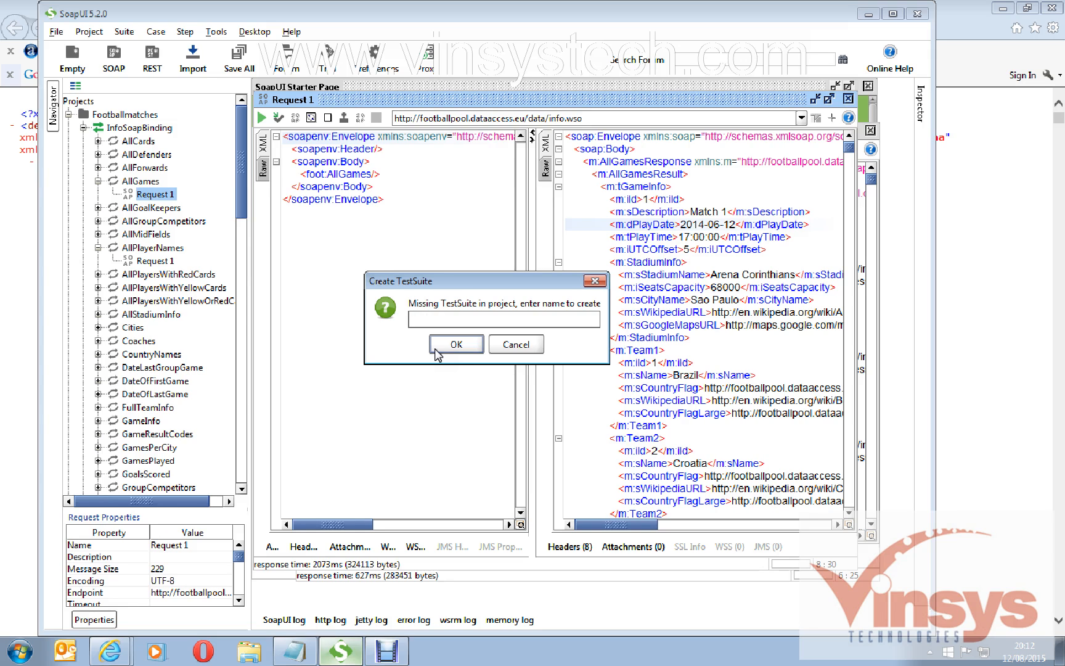
{"action": "type", "text": "PlayerNa"}
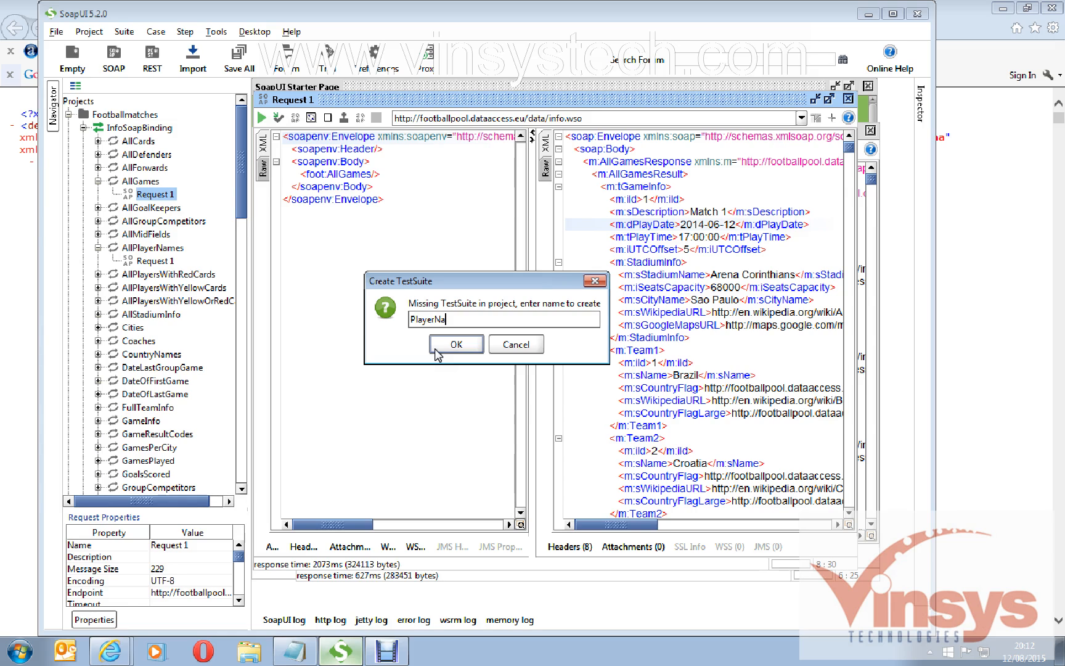
{"action": "left_click", "coordinate": [455, 344]}
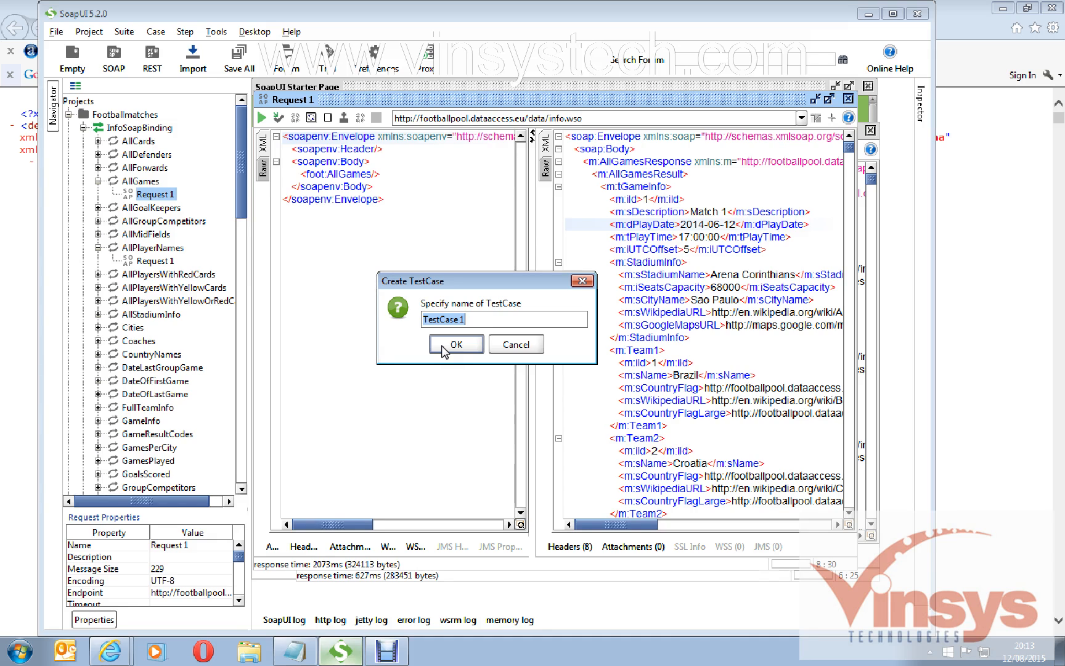
Name the test case Verifyplayer, confirm the options, and open the AllGames test step
{"action": "type", "text": "Verify"}
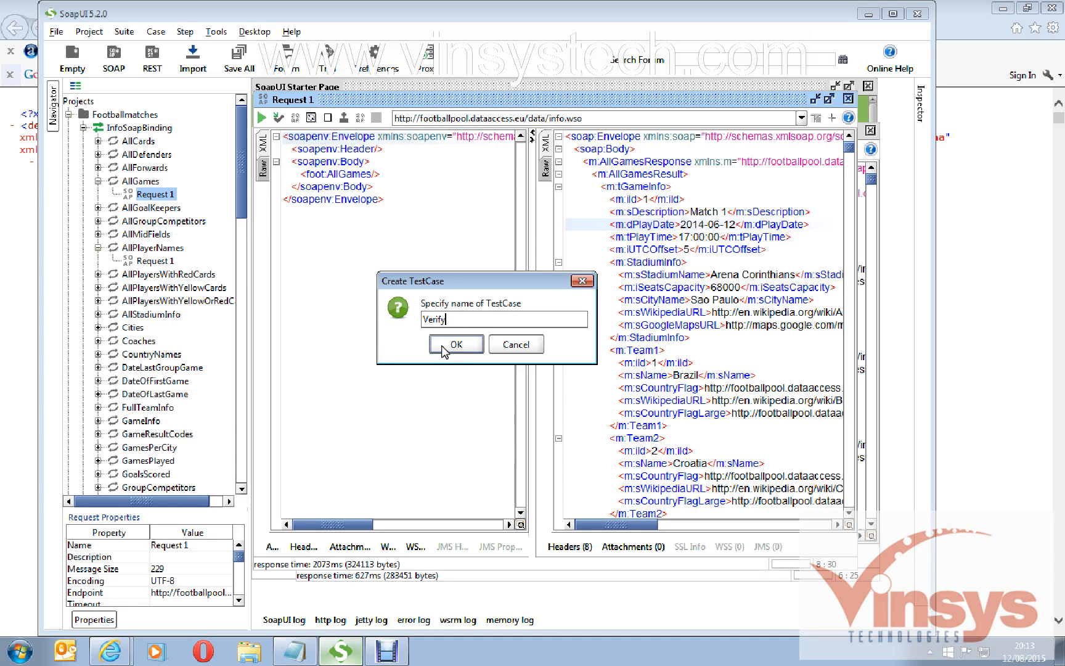
{"action": "type", "text": "player"}
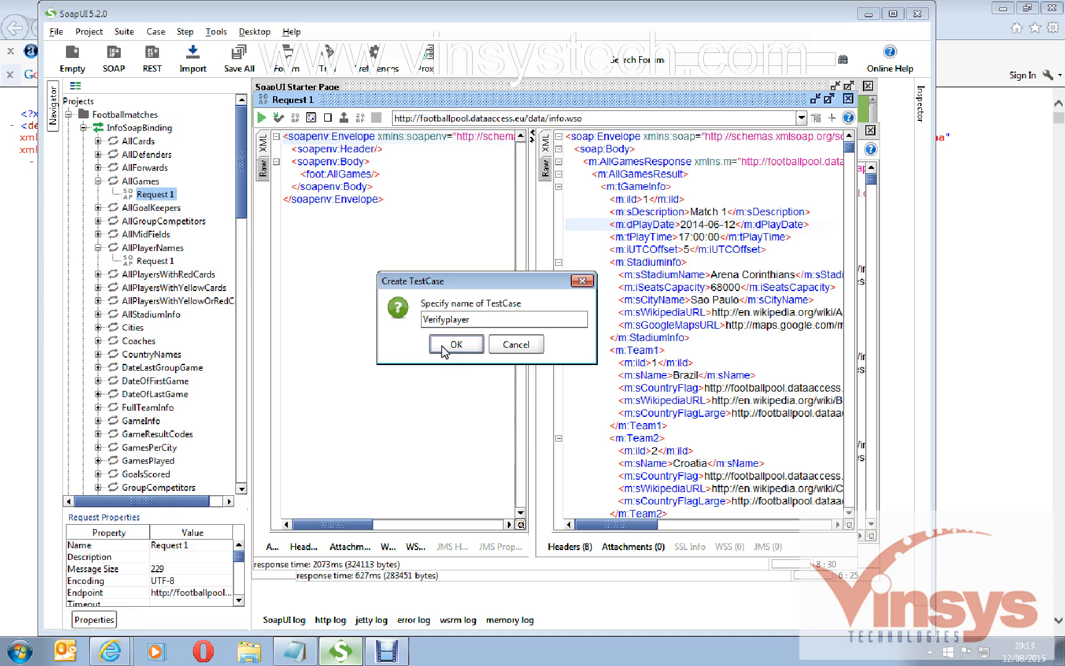
{"action": "left_click", "coordinate": [455, 344]}
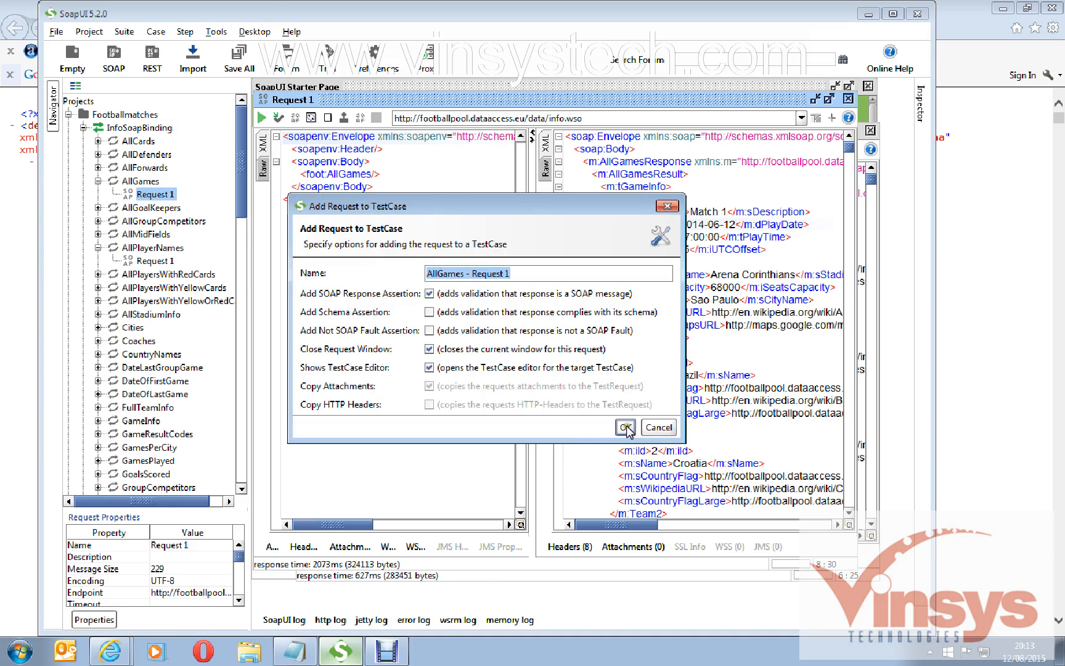
{"action": "left_click", "coordinate": [624, 426]}
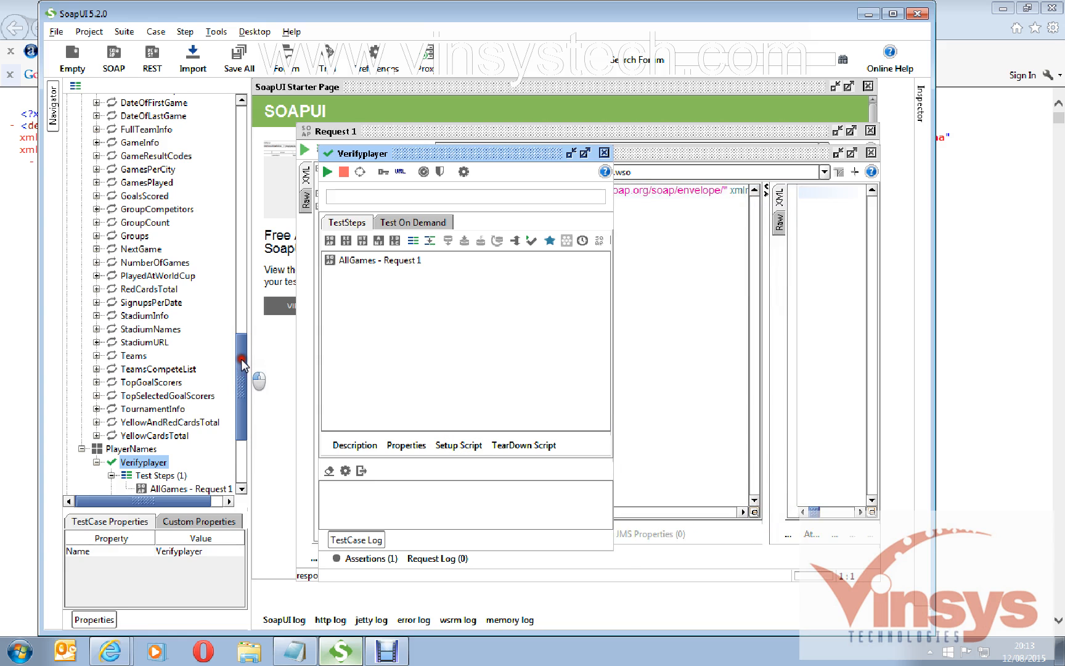
{"action": "scroll", "scroll_direction": "down", "scroll_amount": 3}
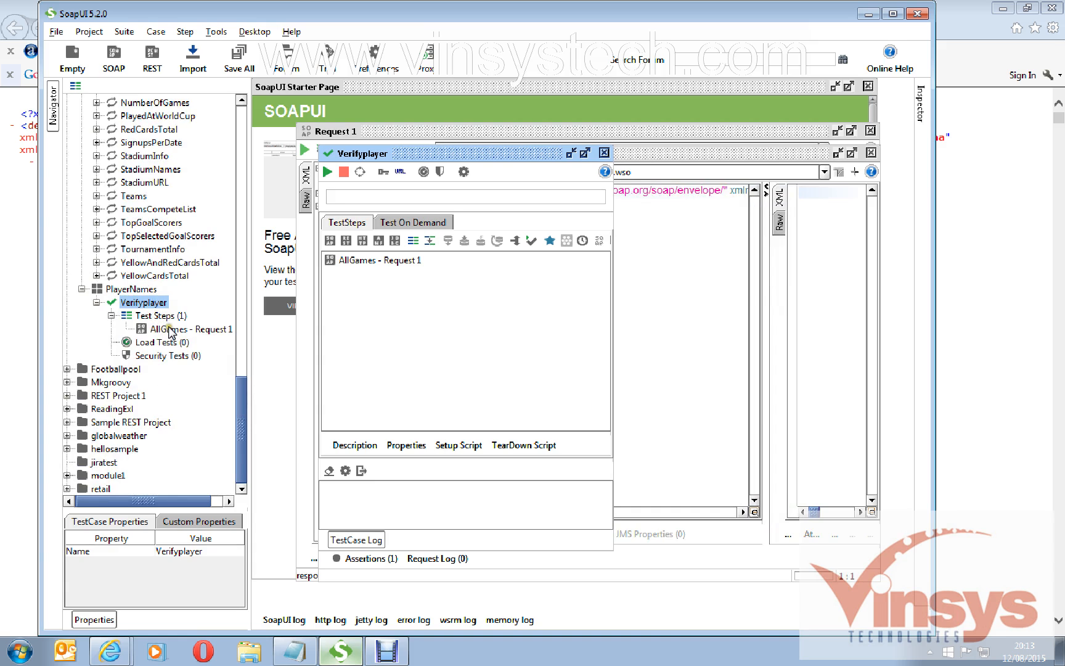
{"action": "double_click", "coordinate": [199, 329]}
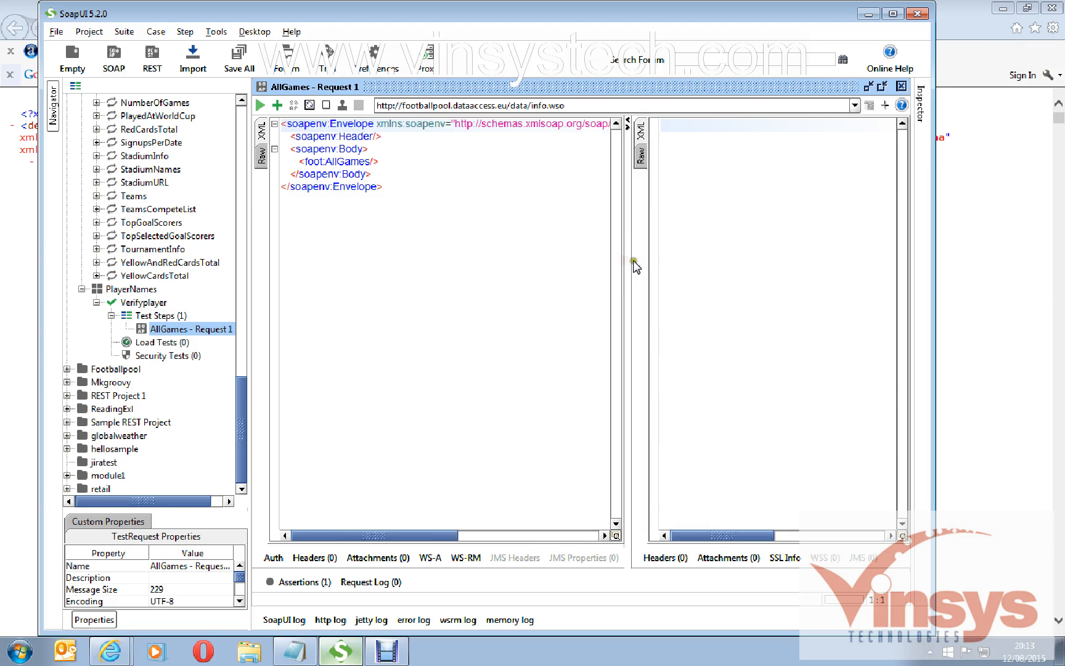
{"action": "mouse_move", "coordinate": [261, 106]}
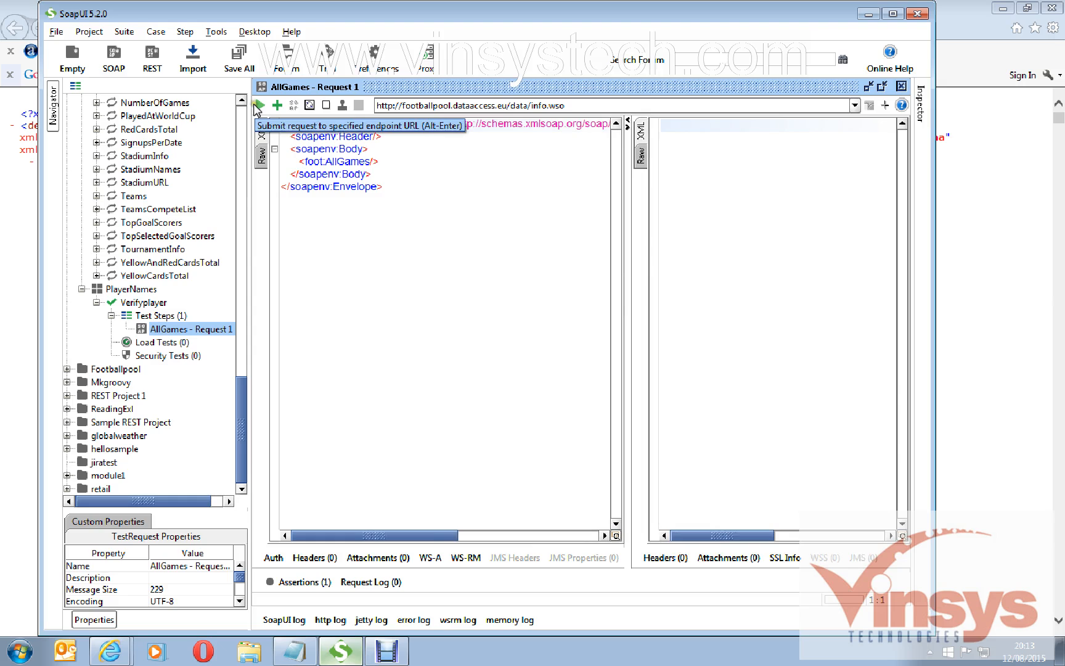
Run the AllGames test step and select the stadium name and Croatia in the response
{"action": "left_click", "coordinate": [260, 105]}
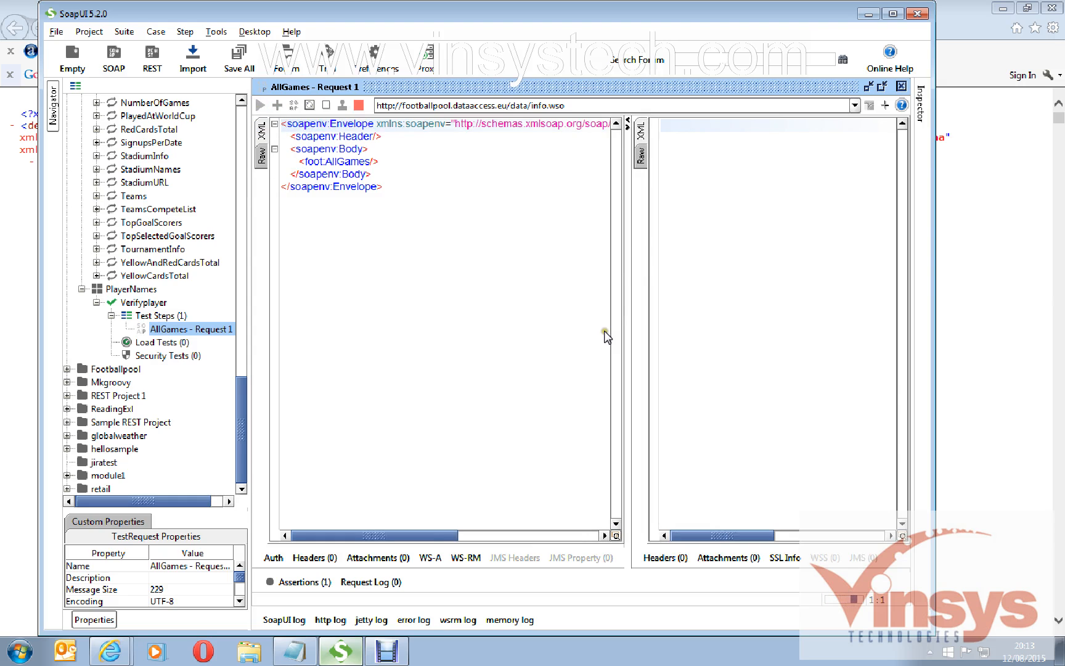
{"action": "left_click", "coordinate": [260, 105]}
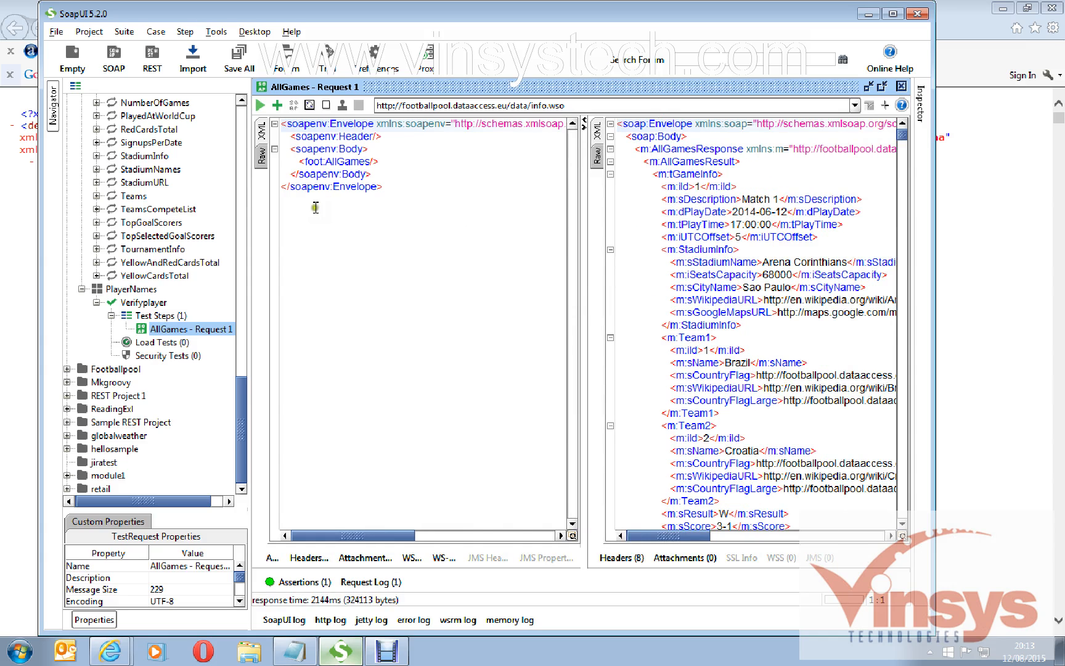
{"action": "mouse_move", "coordinate": [134, 381]}
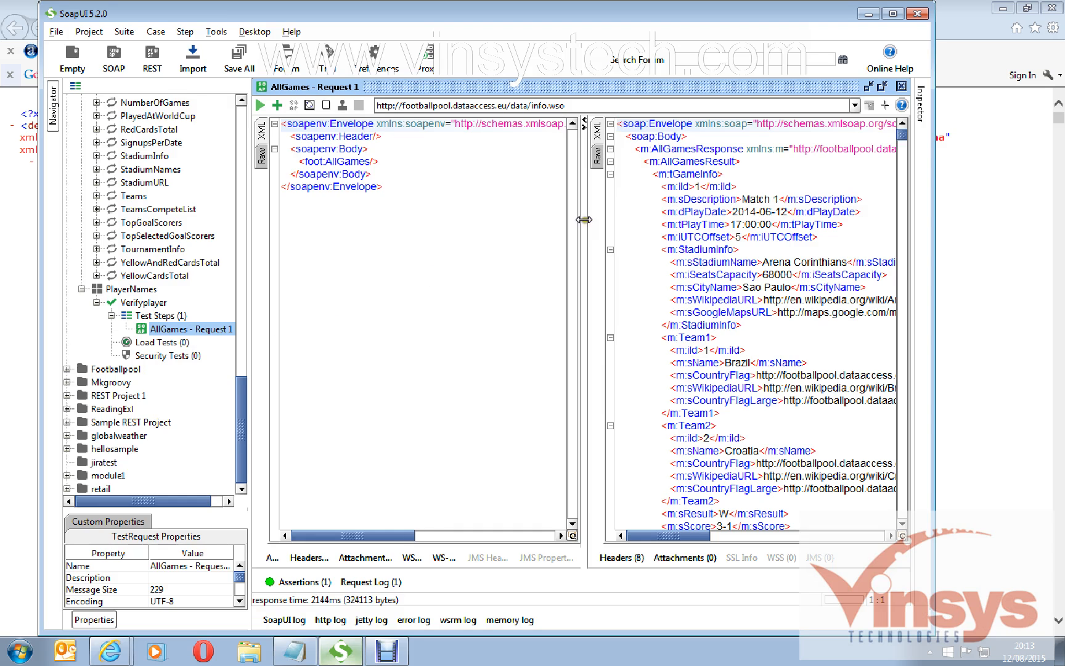
{"action": "mouse_move", "coordinate": [540, 246]}
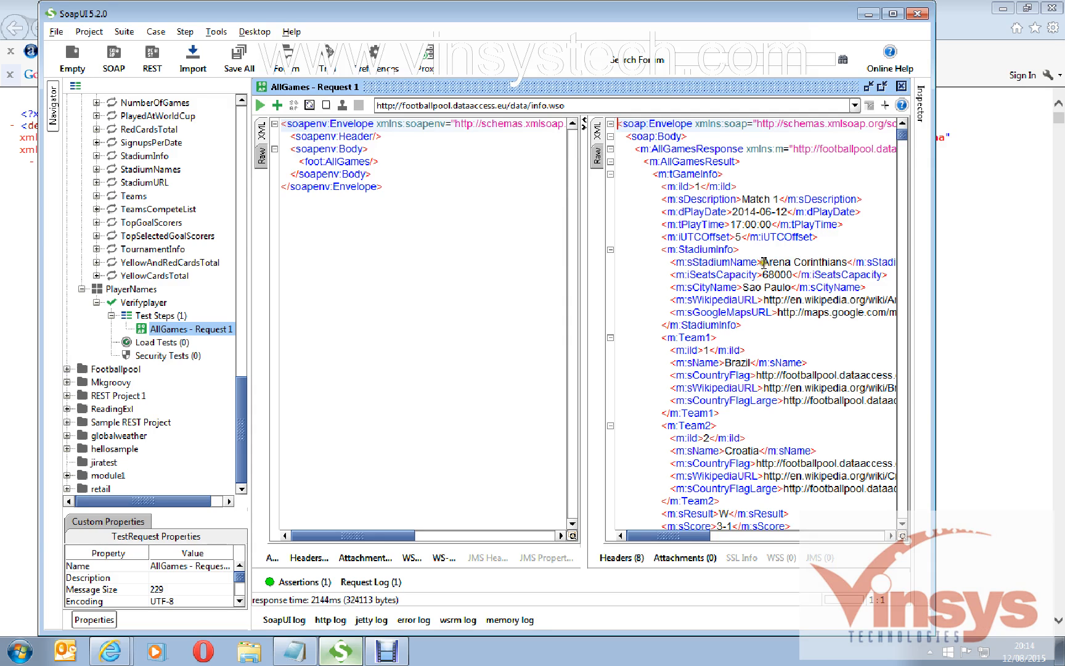
{"action": "double_click", "coordinate": [801, 262]}
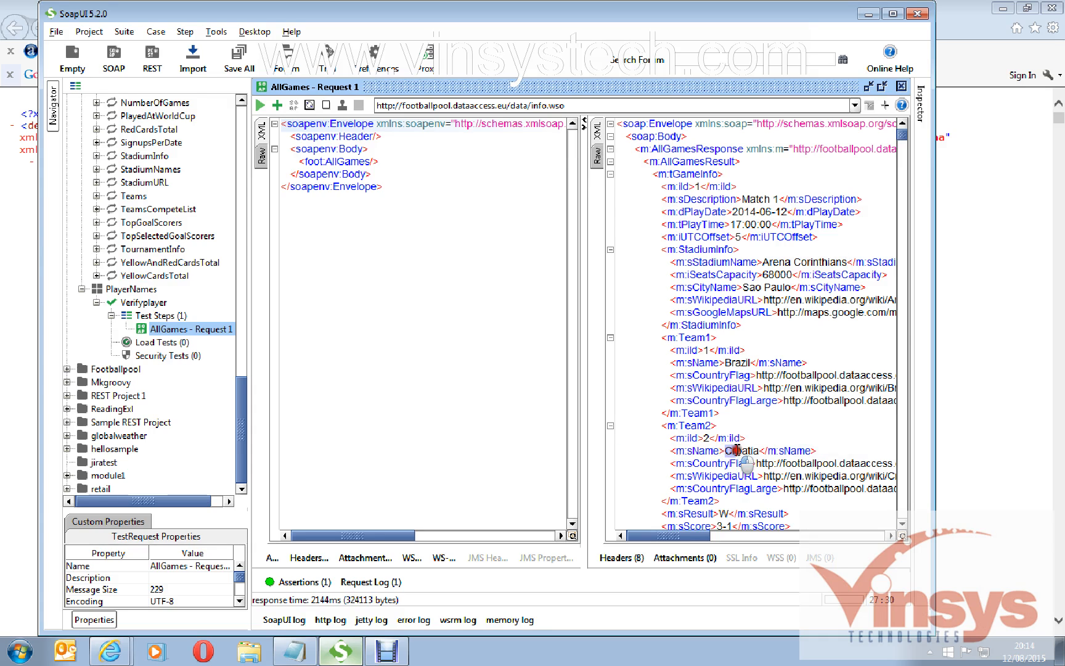
{"action": "double_click", "coordinate": [740, 450]}
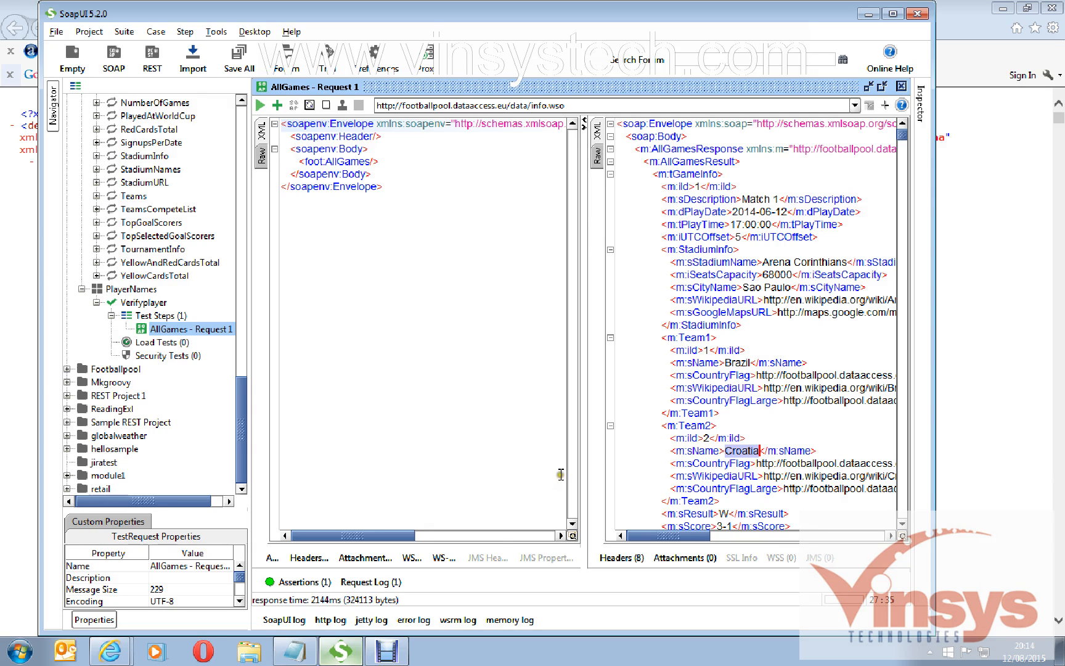
{"action": "mouse_move", "coordinate": [297, 582]}
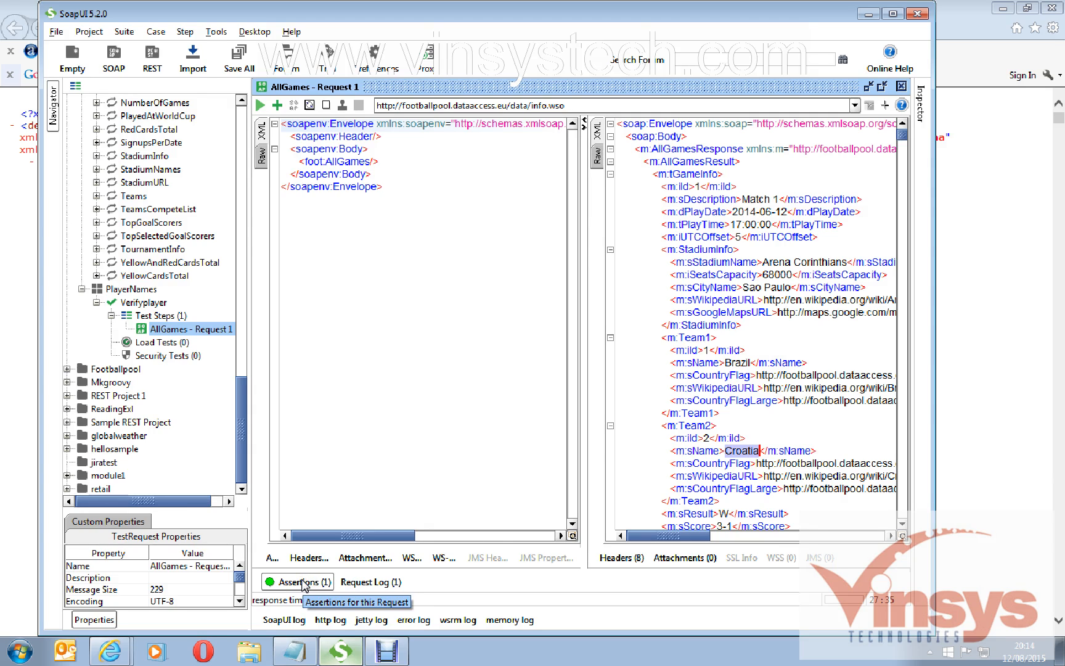
Add a Property Content > Contains assertion to the AllGames request
{"action": "left_click", "coordinate": [304, 581]}
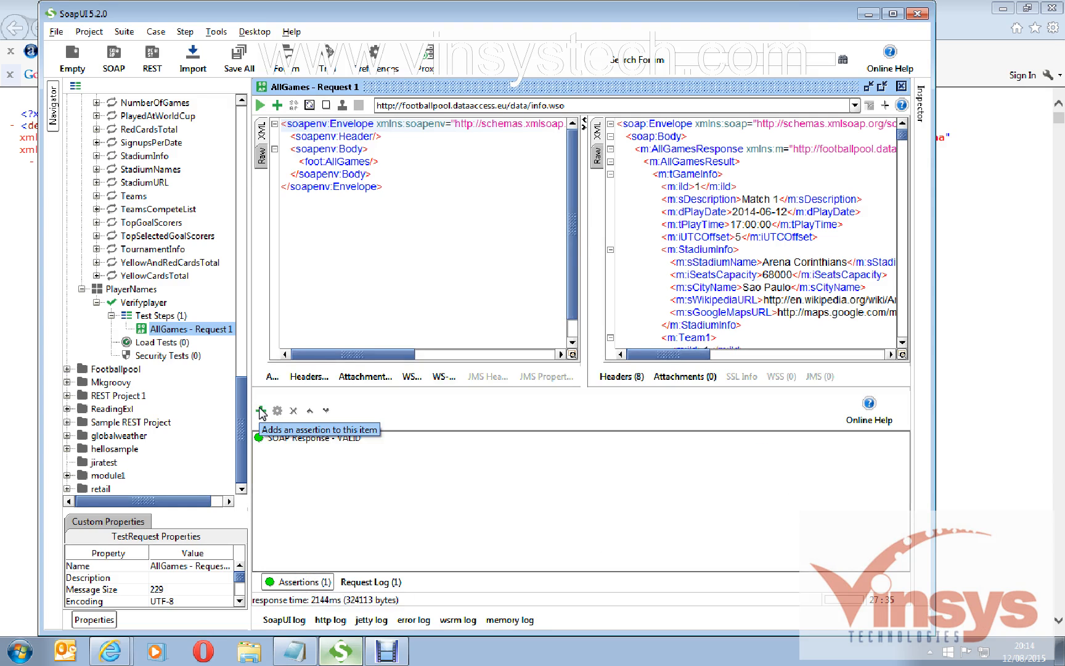
{"action": "left_click", "coordinate": [261, 410]}
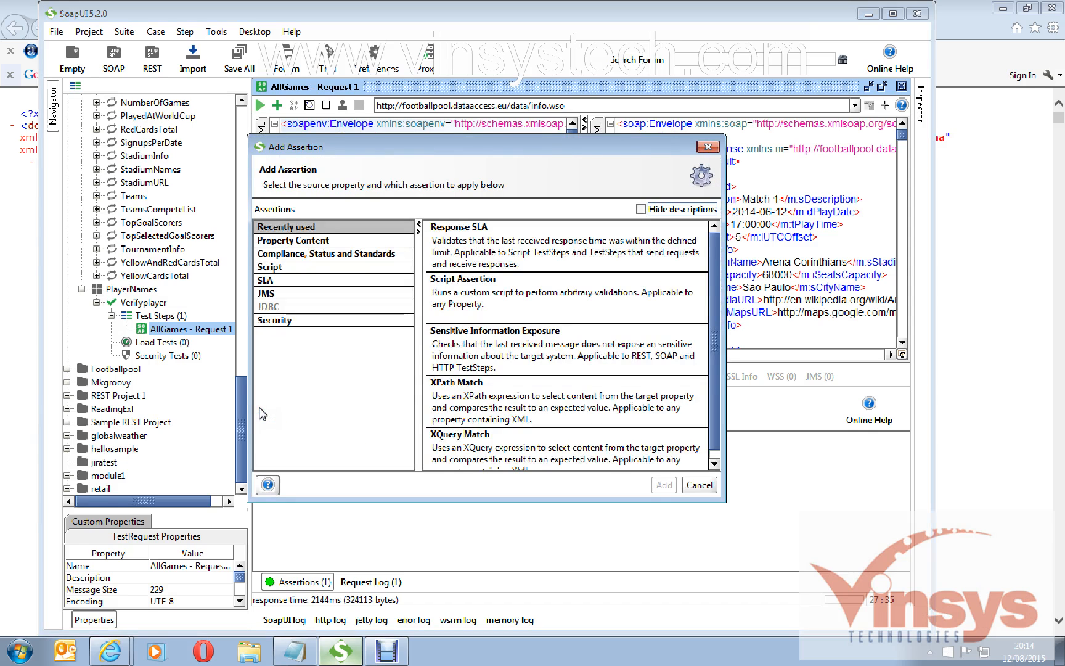
{"action": "left_click", "coordinate": [293, 240]}
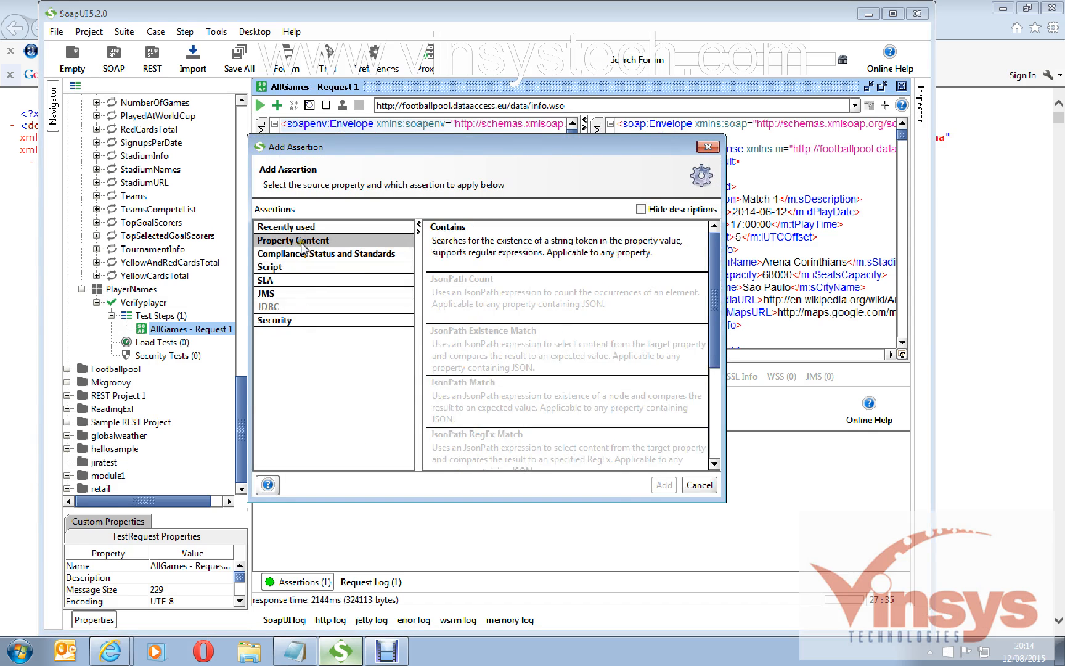
{"action": "mouse_move", "coordinate": [304, 246]}
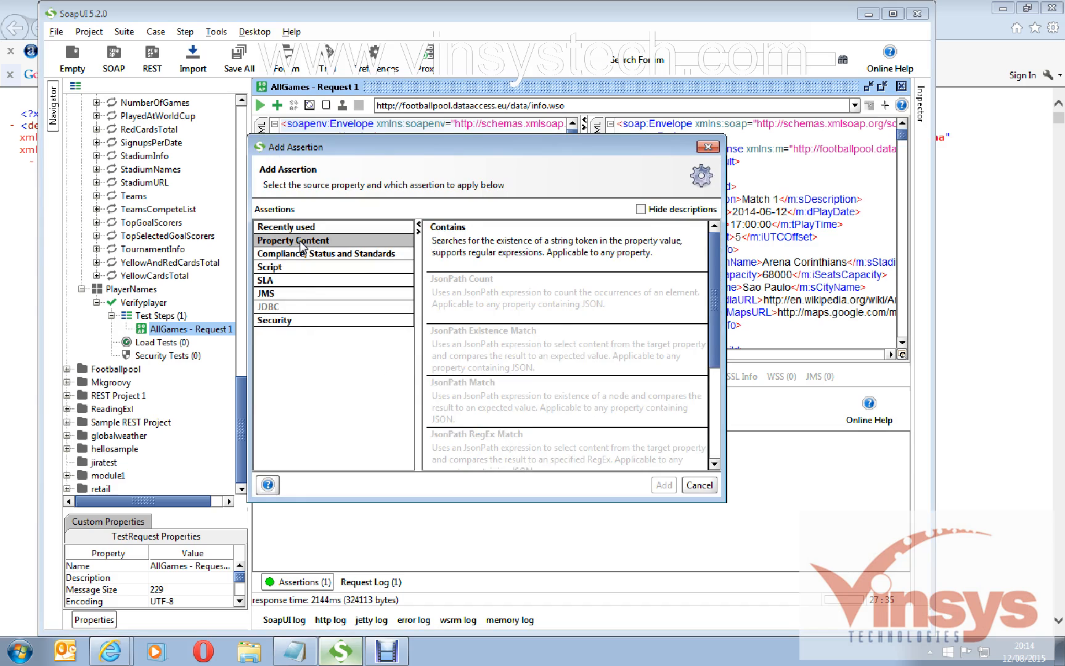
{"action": "mouse_move", "coordinate": [488, 241]}
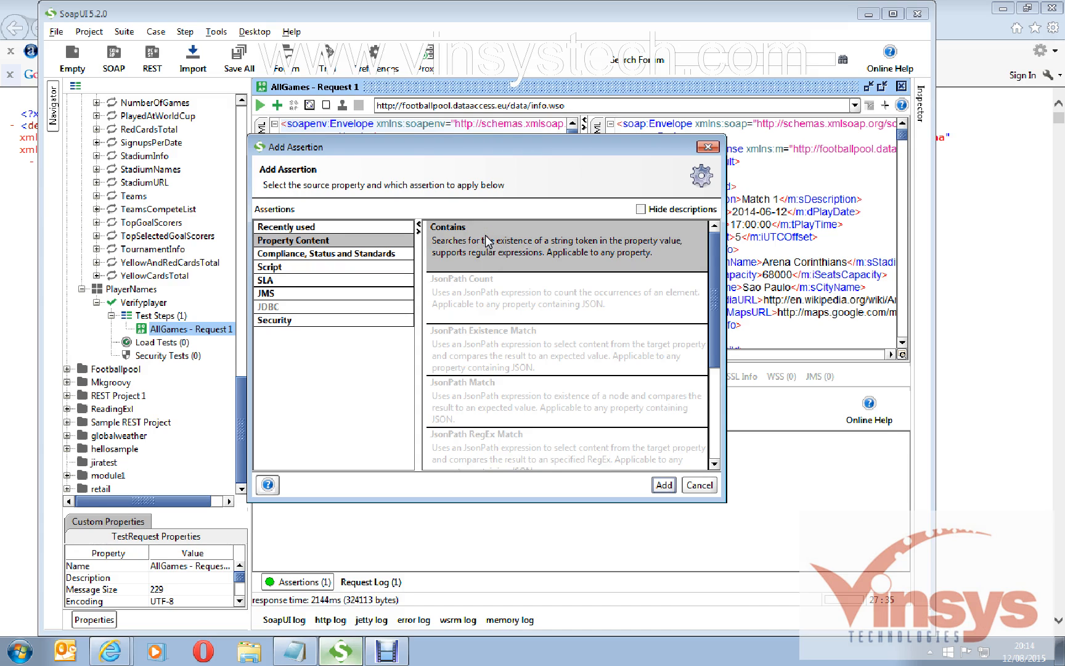
{"action": "mouse_move", "coordinate": [531, 245]}
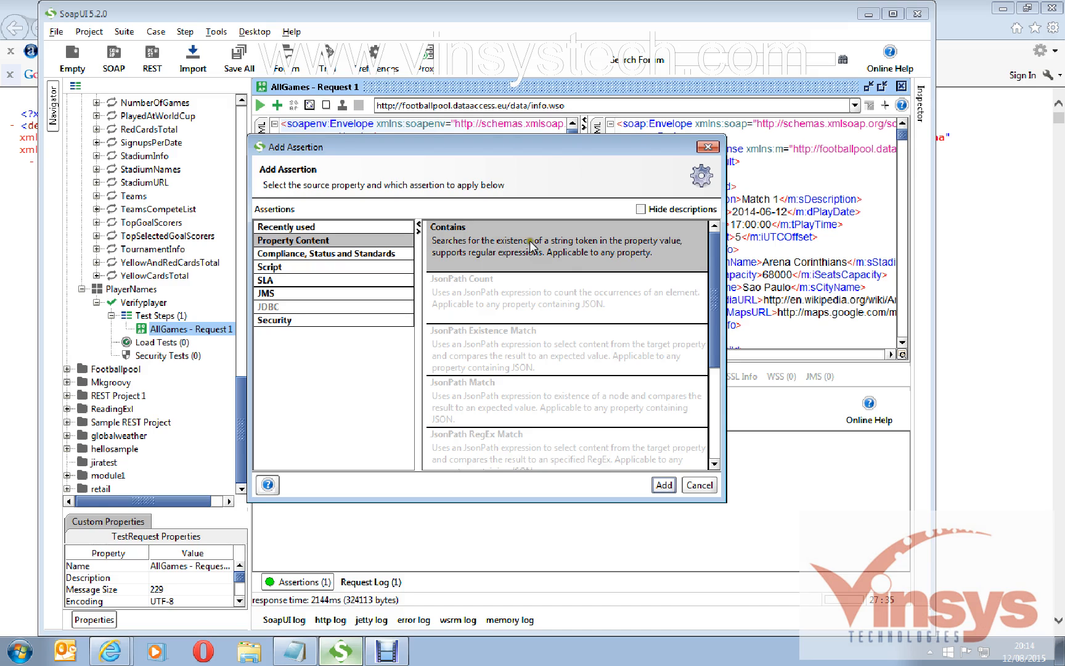
{"action": "mouse_move", "coordinate": [624, 253]}
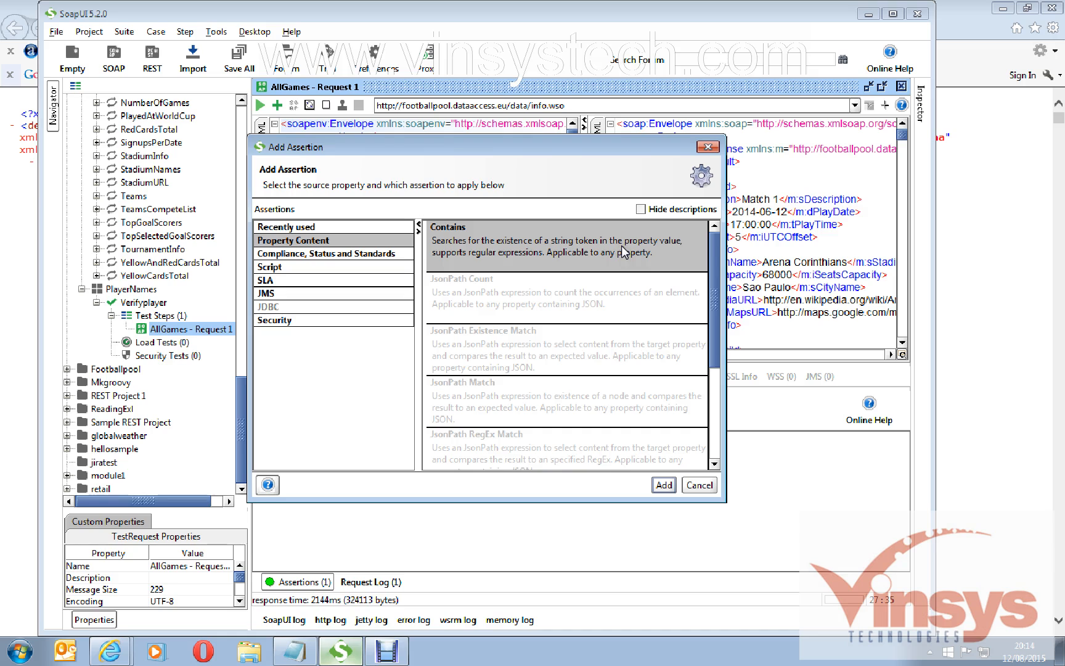
{"action": "left_click", "coordinate": [663, 485]}
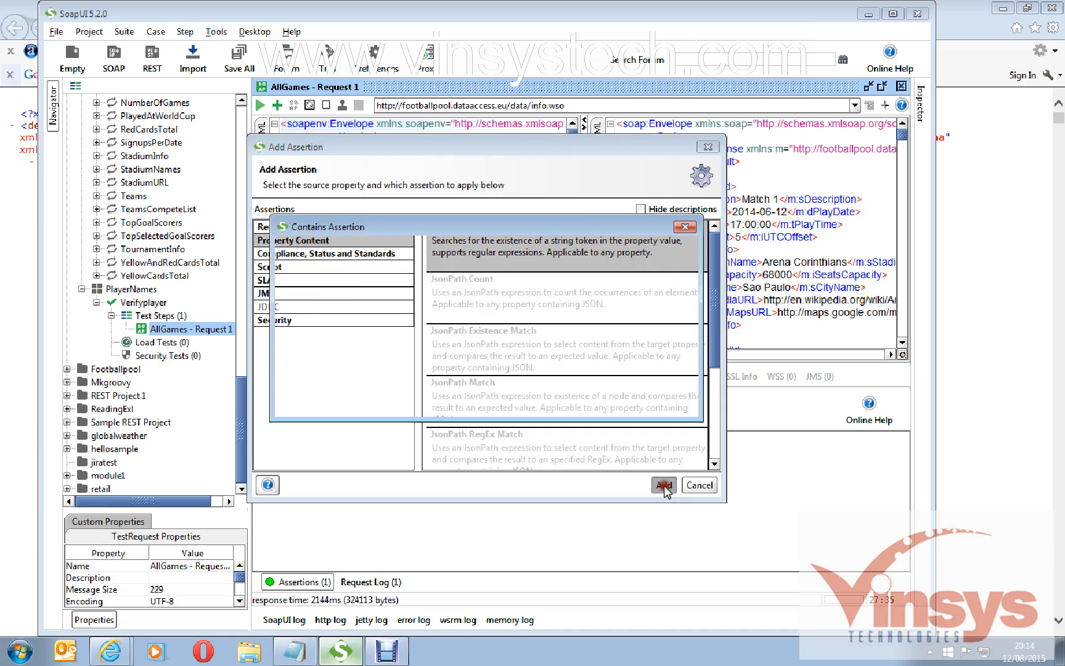
{"action": "left_click", "coordinate": [663, 485]}
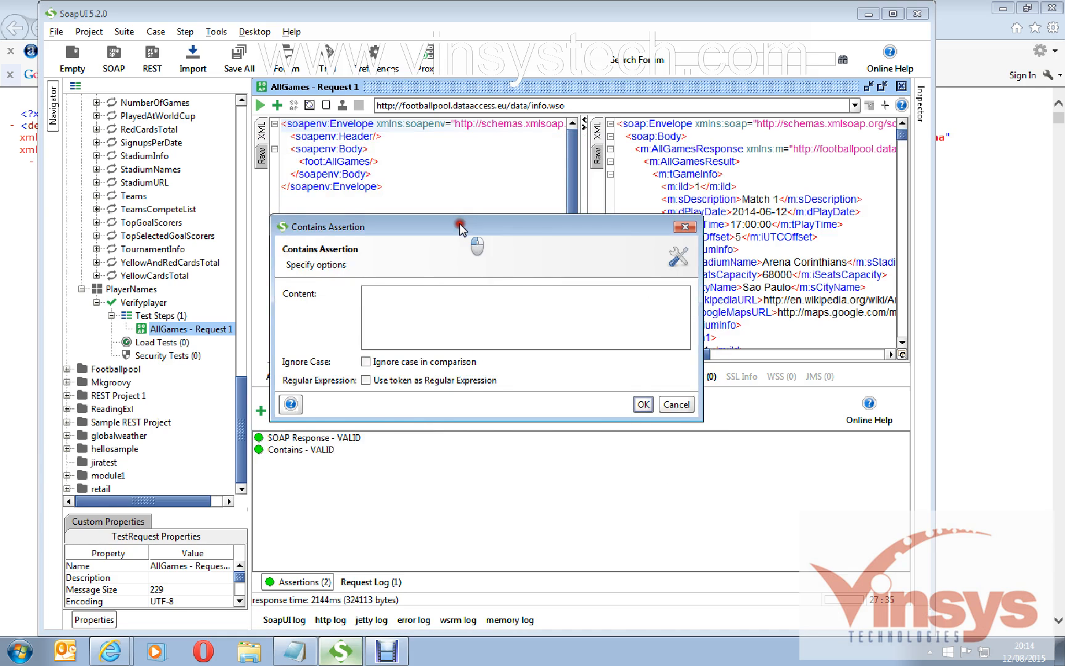
Set the Contains assertion's token to India and confirm
{"action": "left_click_drag", "start_coordinate": [460, 226], "coordinate": [327, 302]}
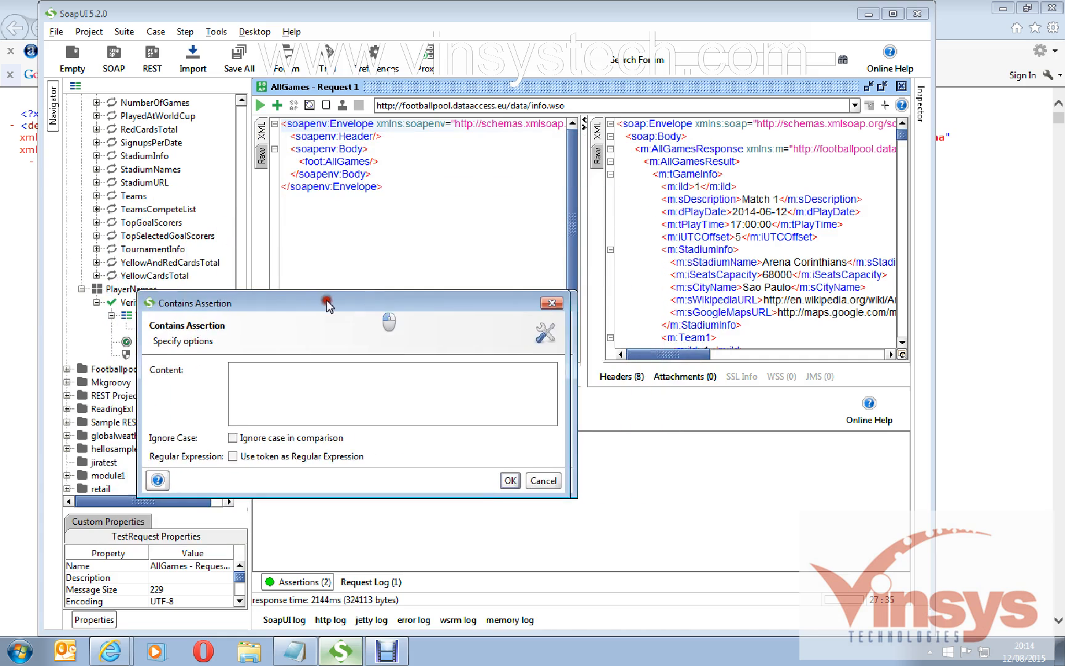
{"action": "left_click_drag", "start_coordinate": [327, 302], "coordinate": [391, 191]}
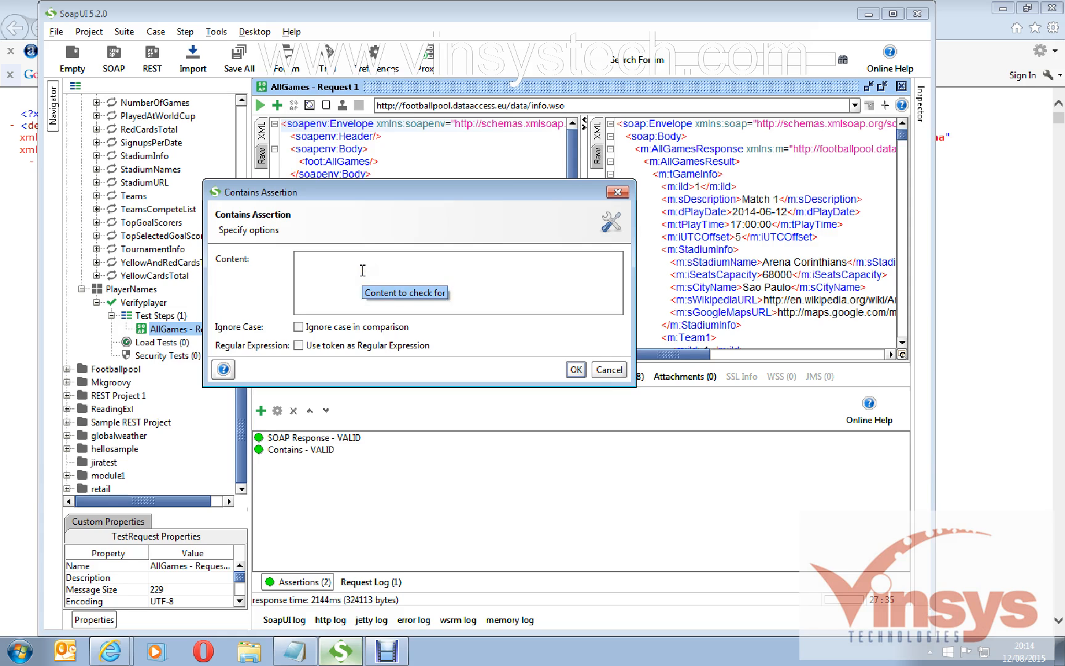
{"action": "type", "text": "India"}
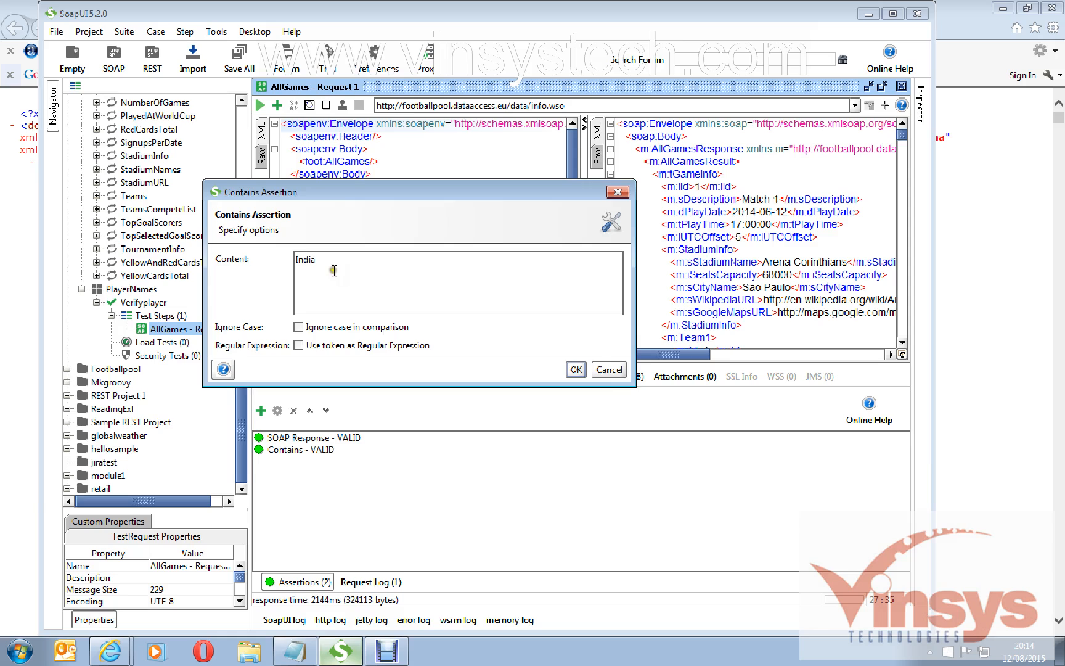
{"action": "mouse_move", "coordinate": [375, 262]}
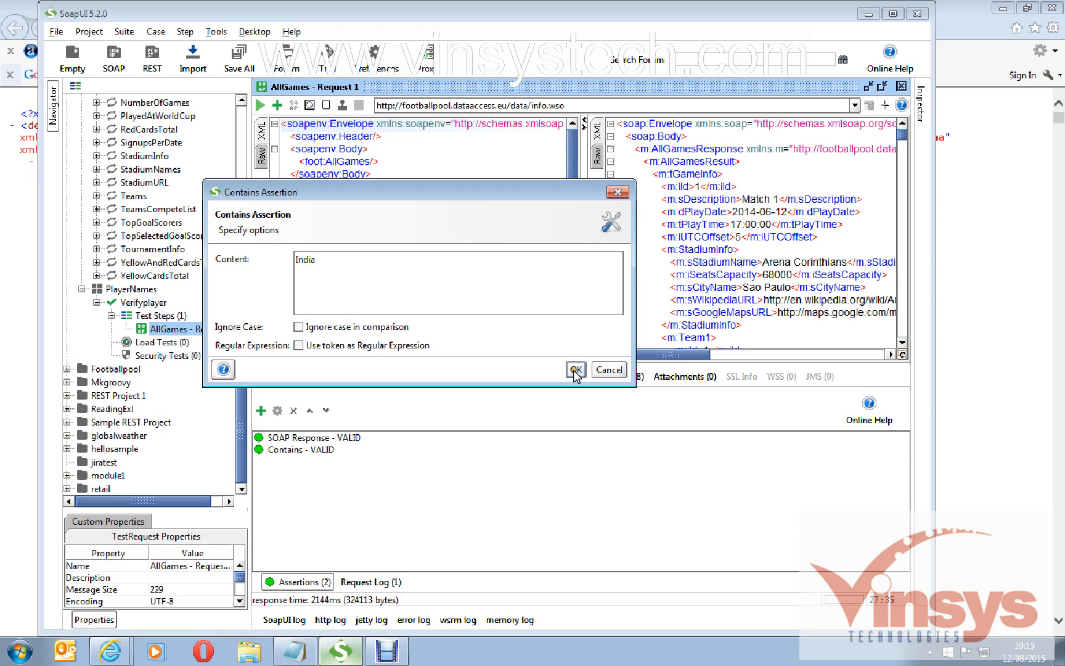
{"action": "left_click", "coordinate": [575, 369]}
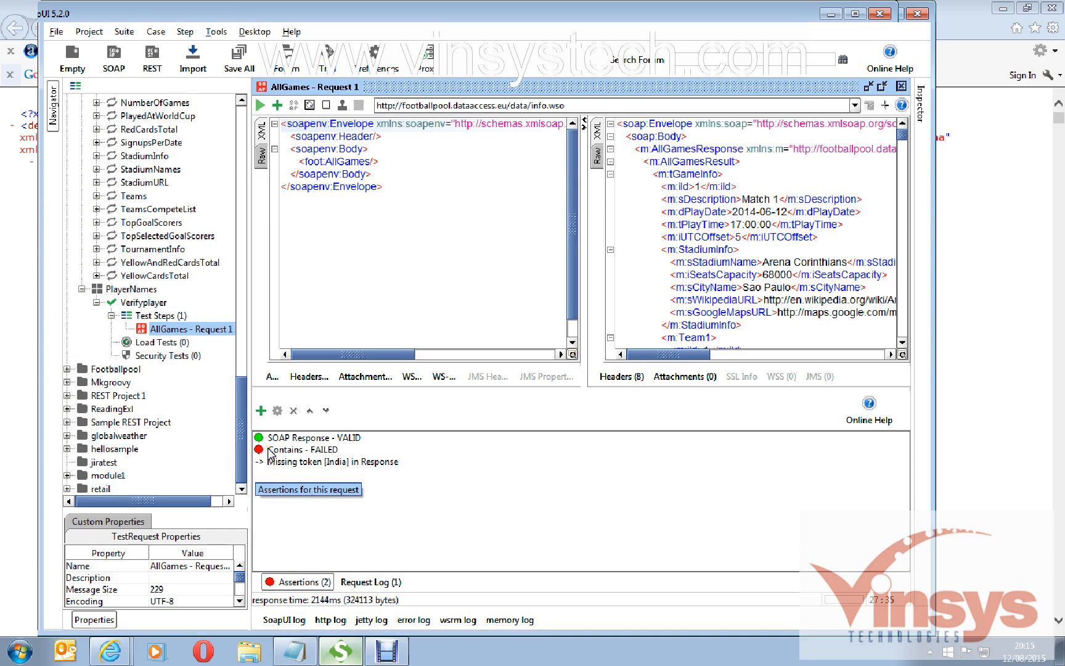
Select the failed India Contains assertion and resend the AllGames request
{"action": "left_click", "coordinate": [299, 450]}
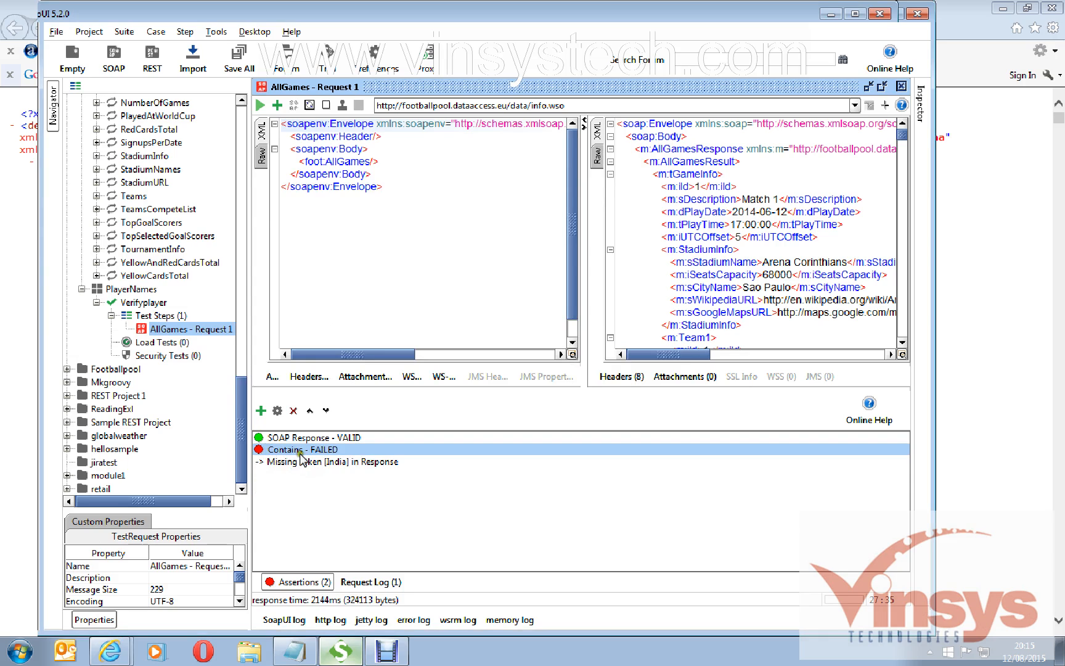
{"action": "mouse_move", "coordinate": [306, 453]}
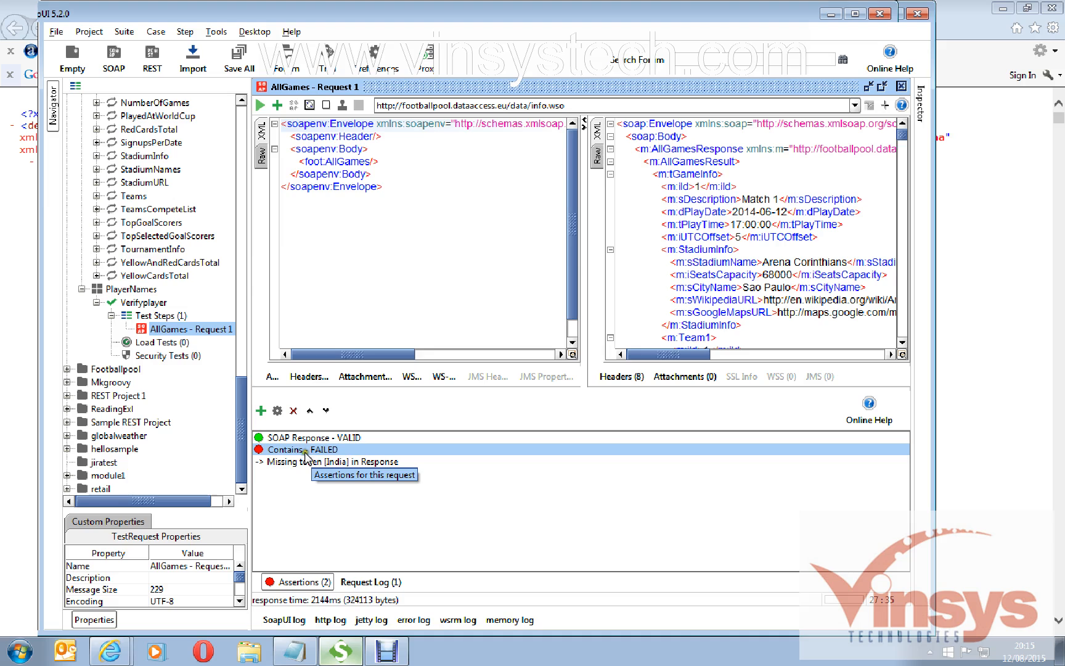
{"action": "mouse_move", "coordinate": [332, 459]}
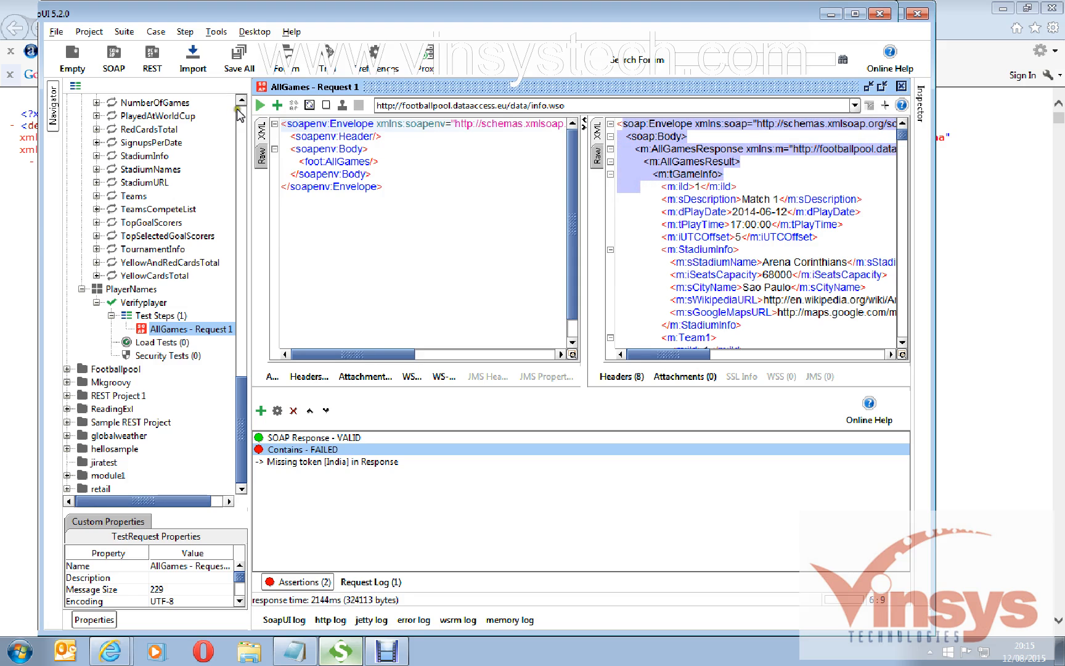
{"action": "left_click", "coordinate": [261, 104]}
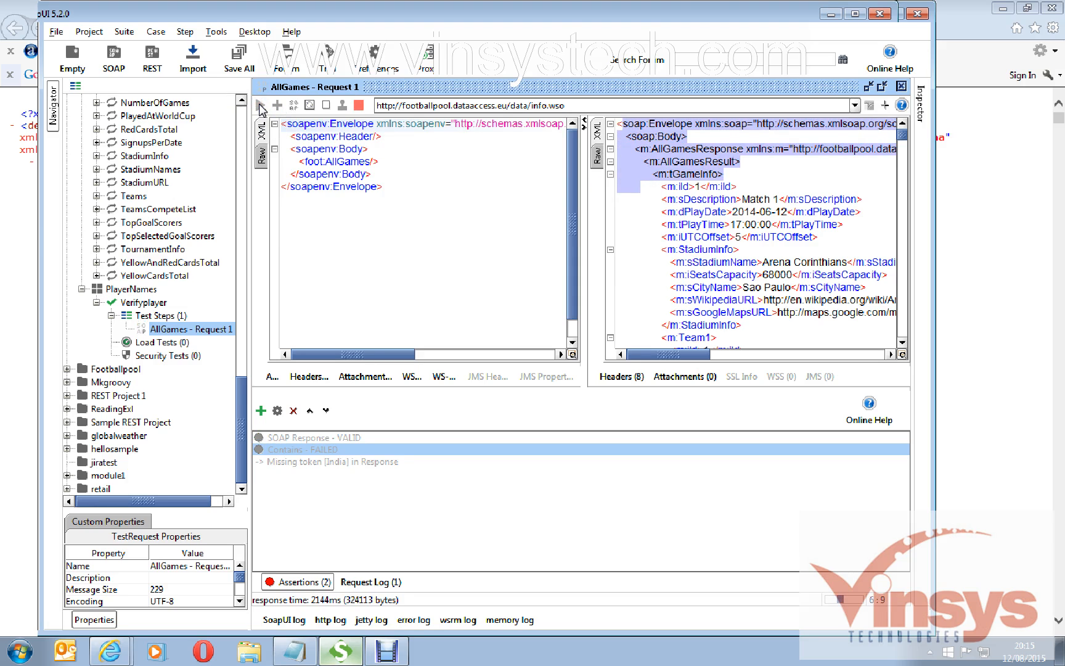
{"action": "left_click", "coordinate": [261, 105]}
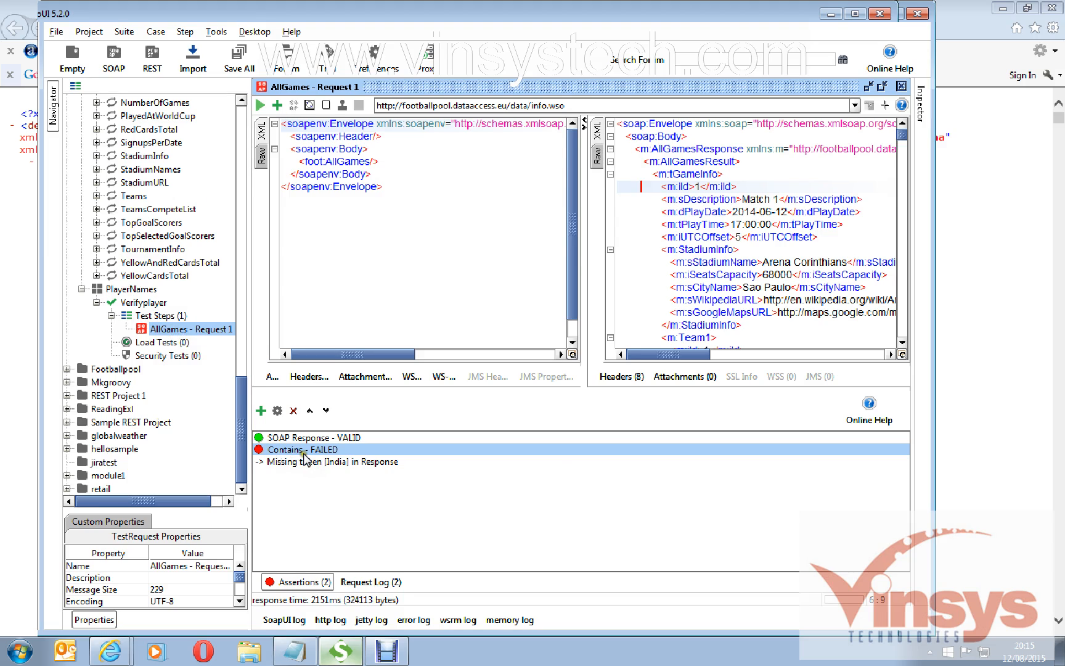
{"action": "mouse_move", "coordinate": [309, 459]}
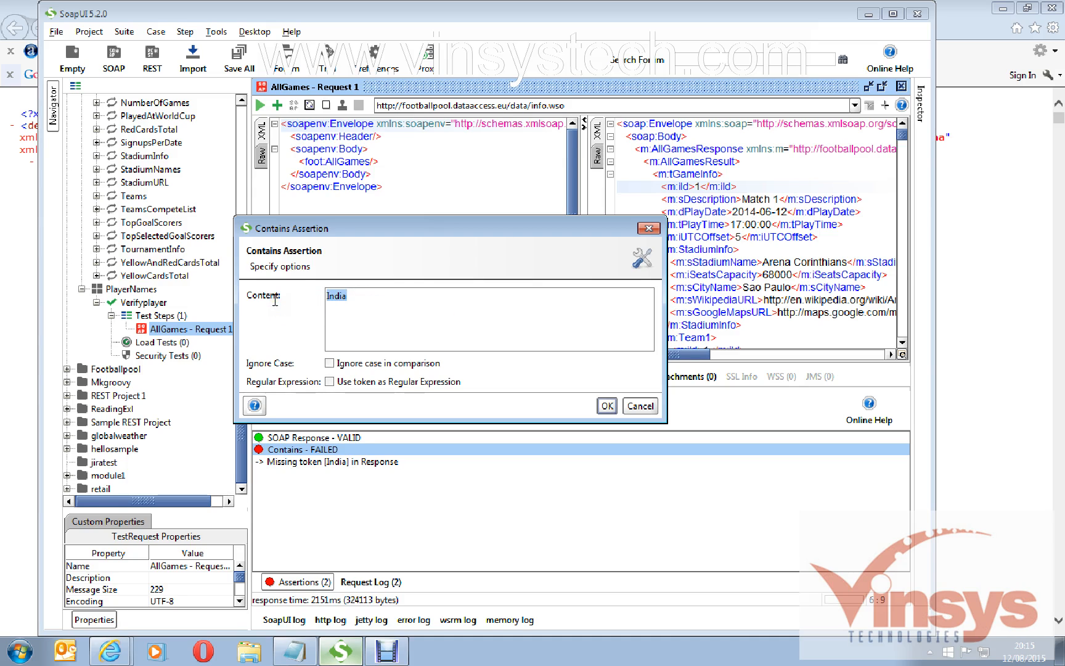
Change the Contains token to Italy, confirm, and reopen the assertion from the assertions list
{"action": "type", "text": "Italy"}
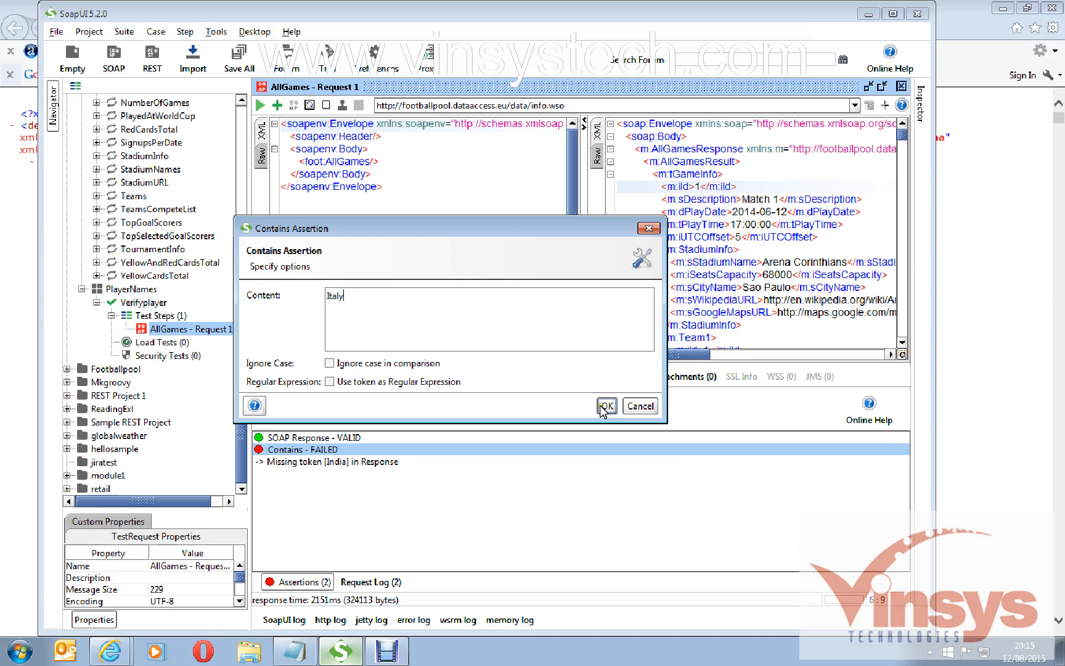
{"action": "left_click", "coordinate": [605, 406]}
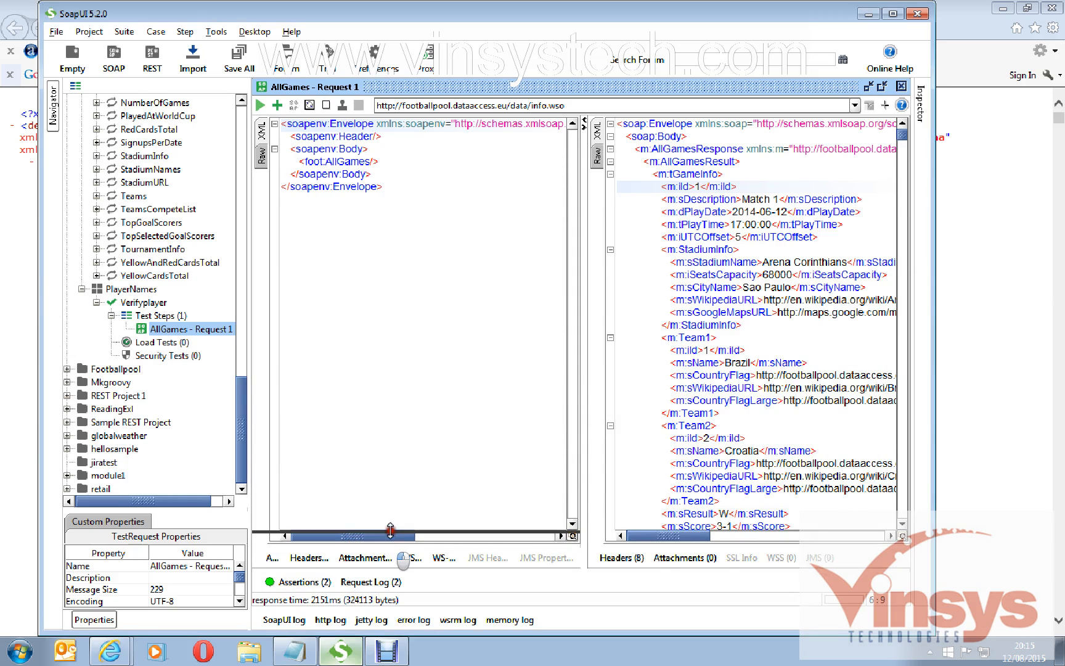
{"action": "left_click", "coordinate": [299, 581]}
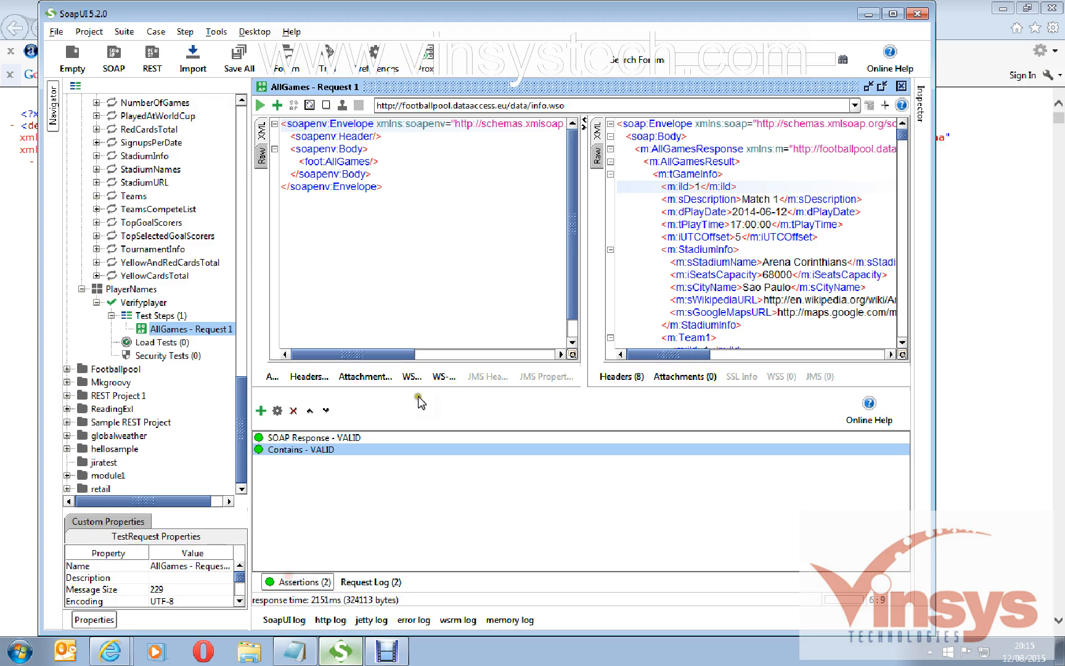
{"action": "double_click", "coordinate": [299, 448]}
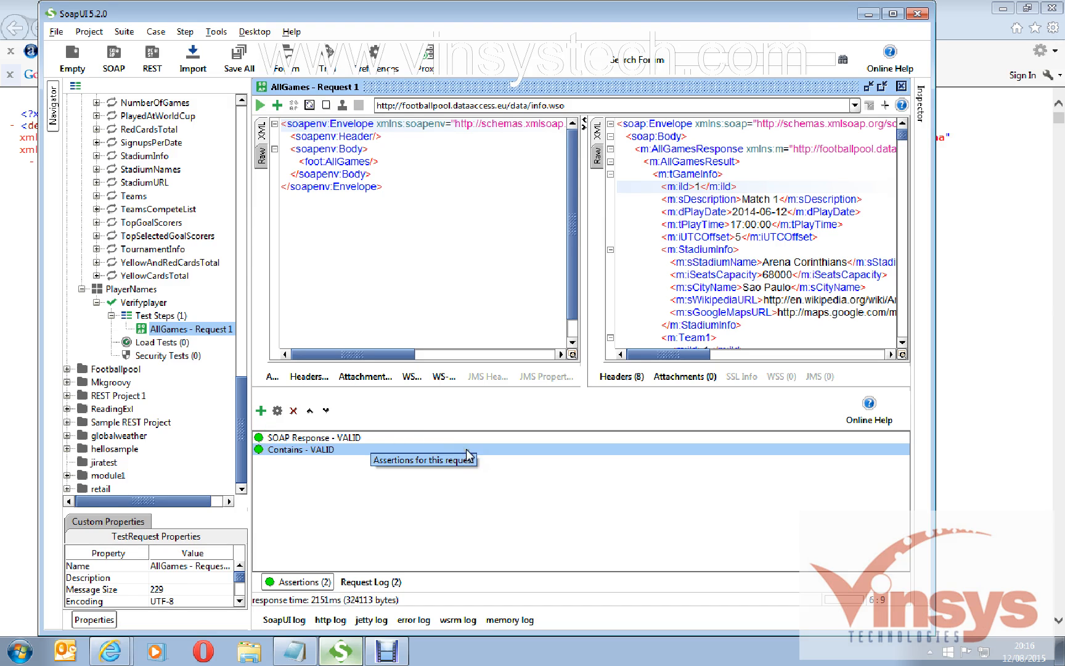
{"action": "mouse_move", "coordinate": [554, 520]}
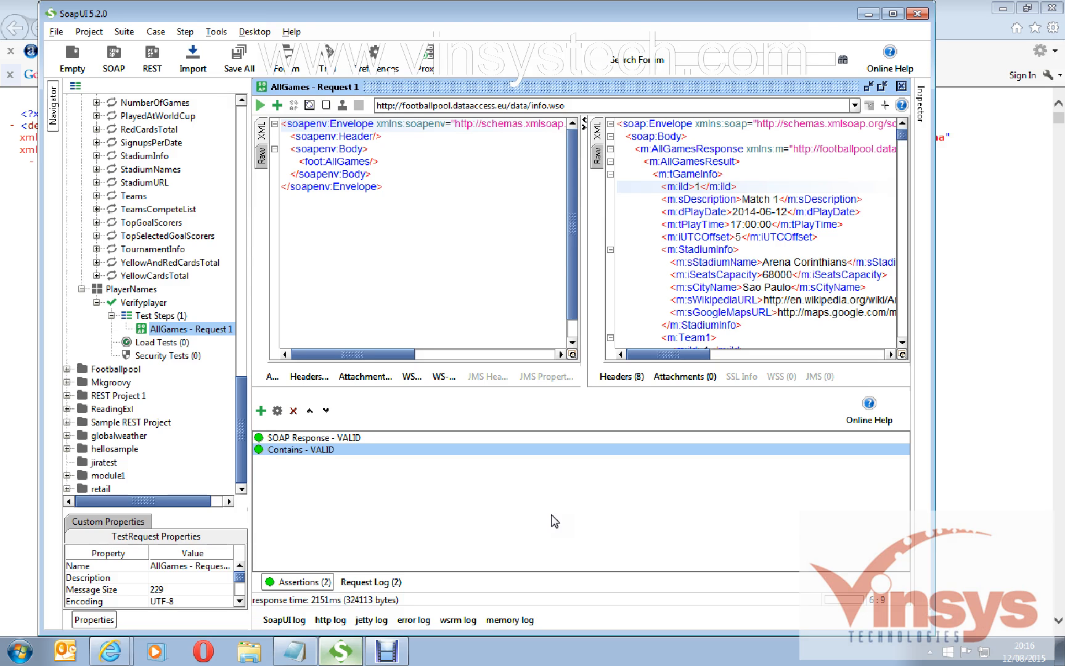
{"action": "mouse_move", "coordinate": [551, 517]}
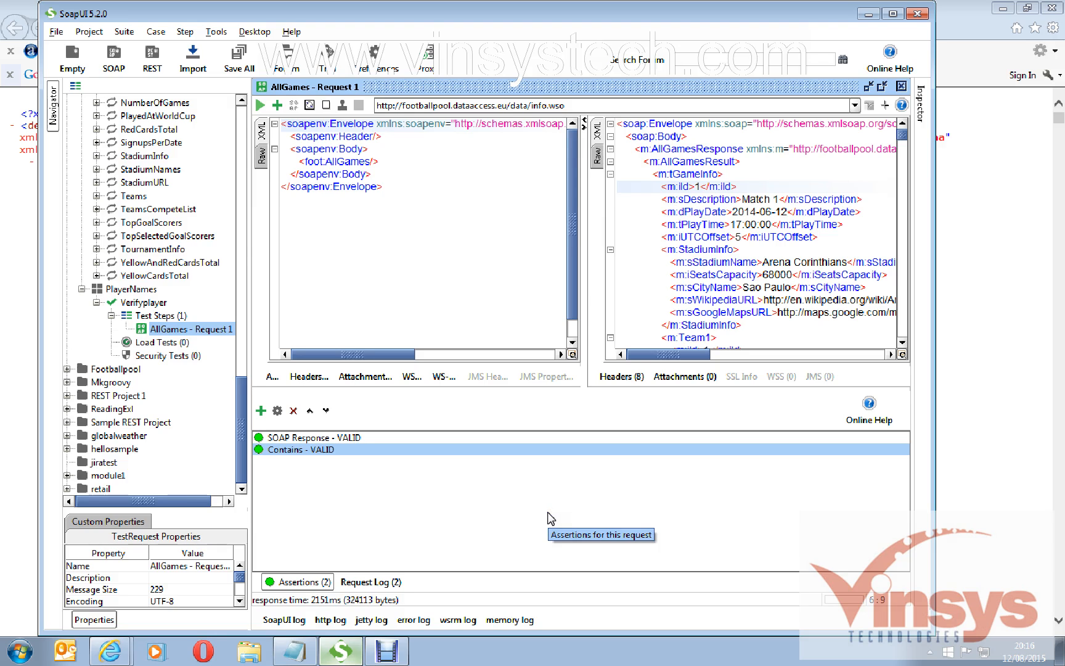